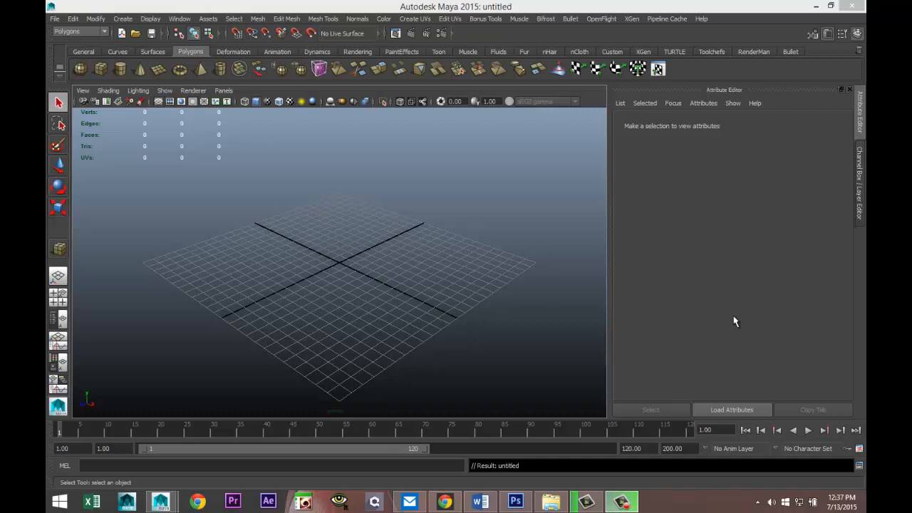
mouse_move(349, 374)
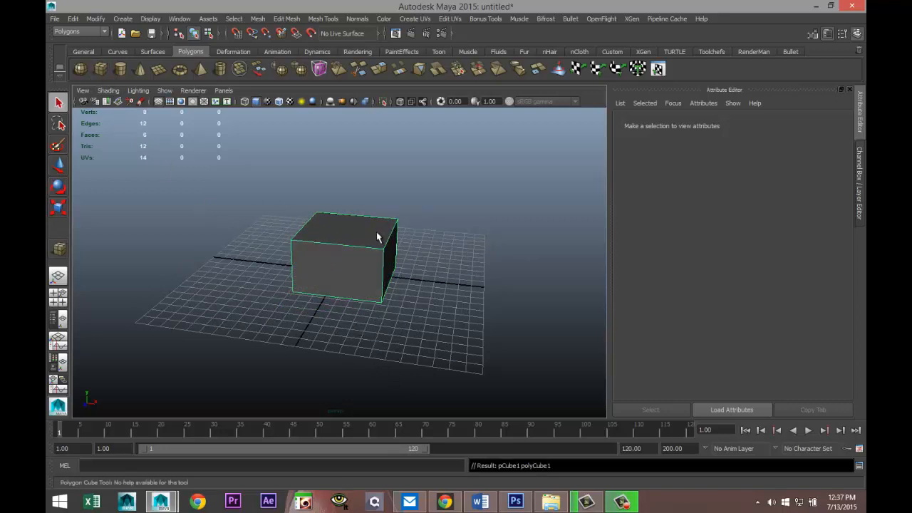
Step: Zero pCube1's Translate X, Y, Z in the Attribute Editor so it sits at the grid origin
click(331, 268)
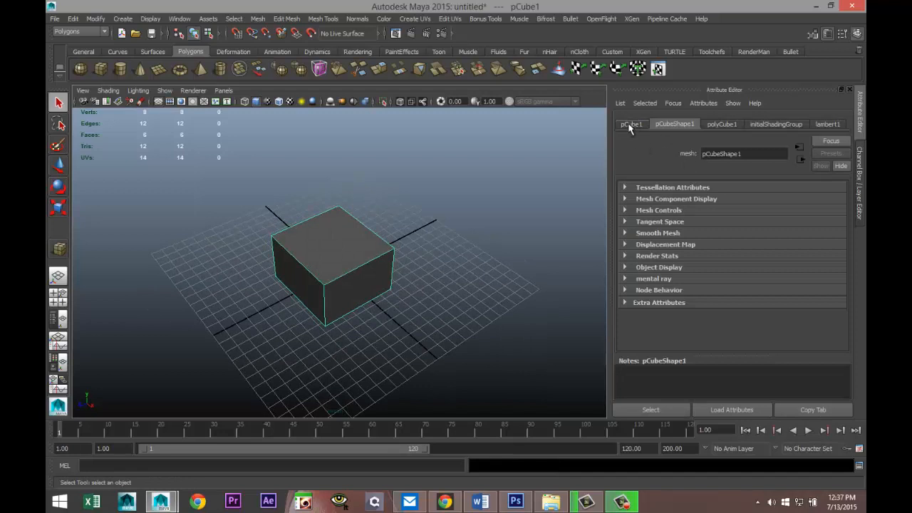
click(631, 124)
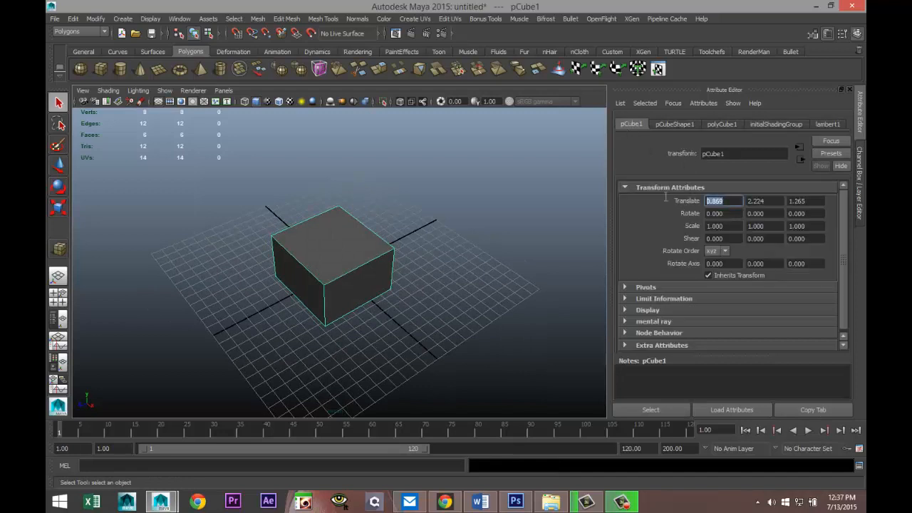
text(0.000)
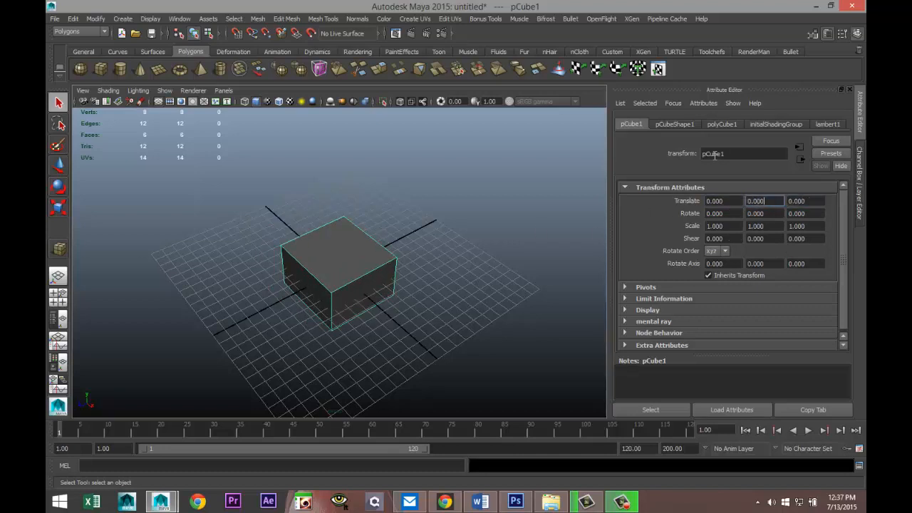
drag(338, 271, 411, 301)
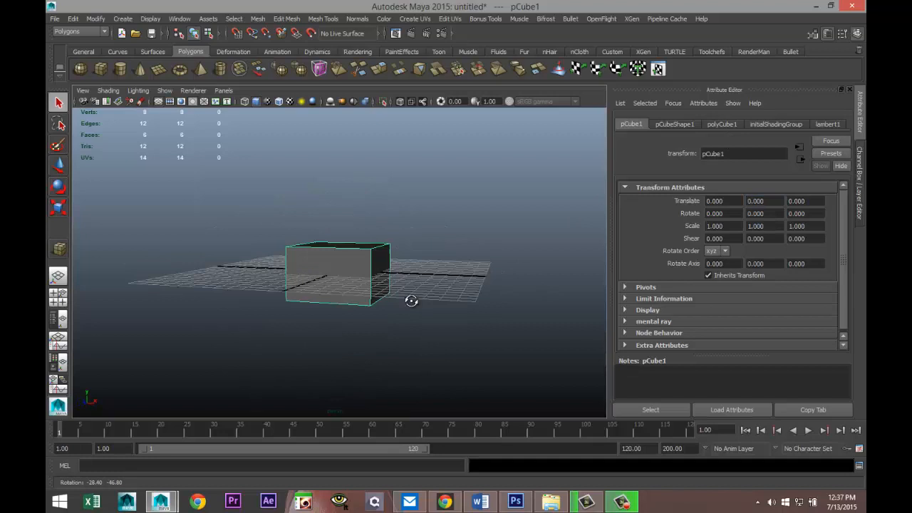
drag(411, 300, 419, 330)
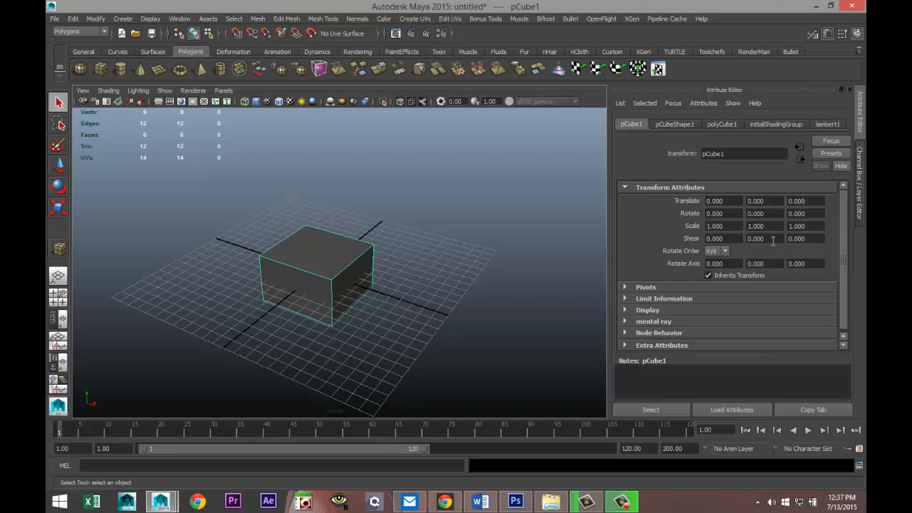
mouse_move(88, 397)
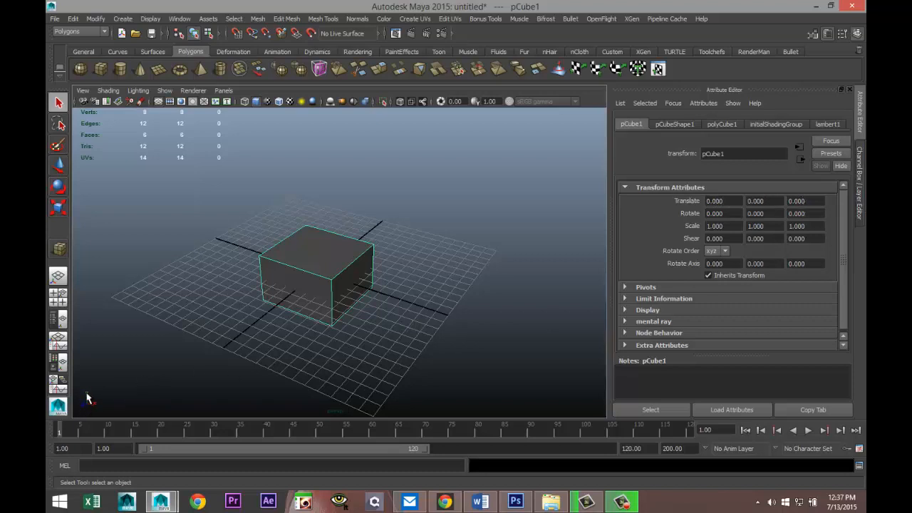
mouse_move(110, 415)
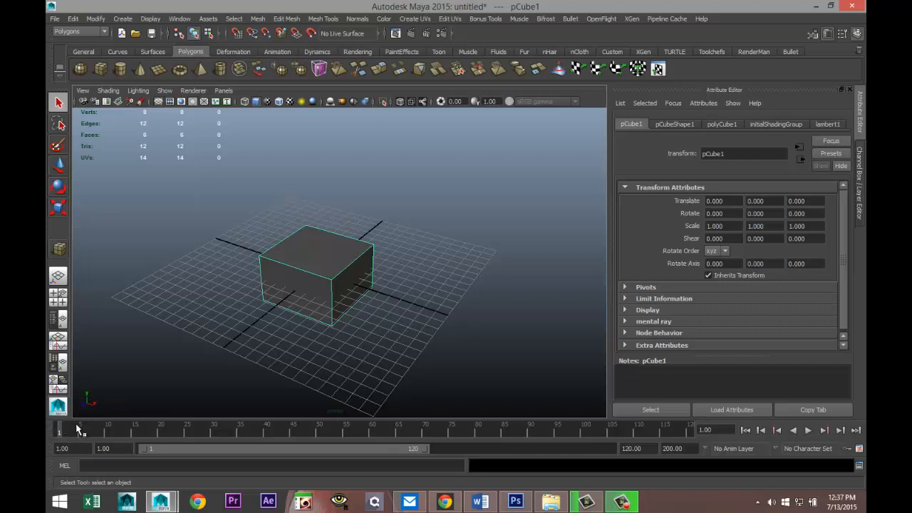
mouse_move(355, 355)
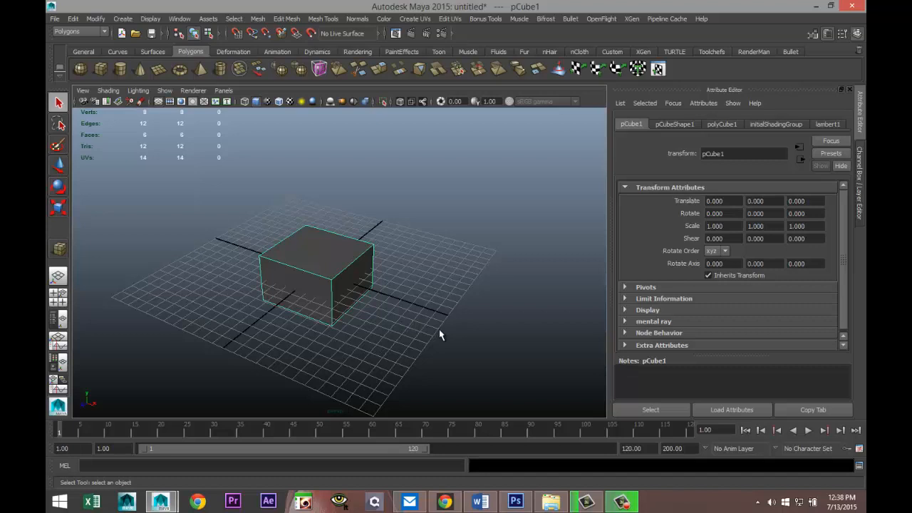
mouse_move(323, 344)
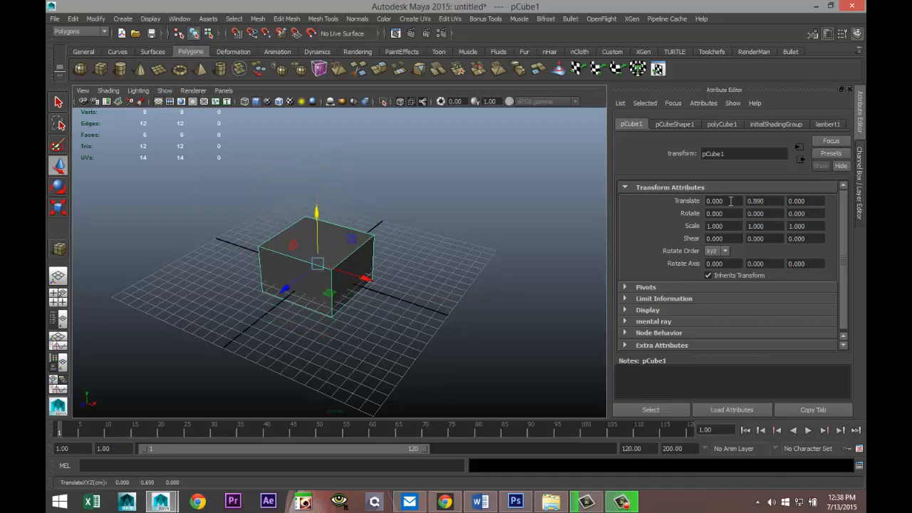
drag(317, 268, 384, 293)
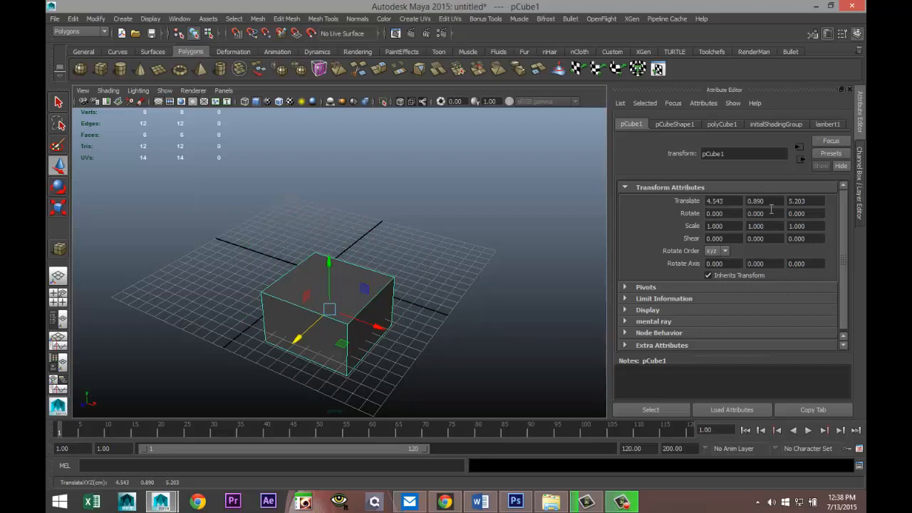
triple_click(723, 200)
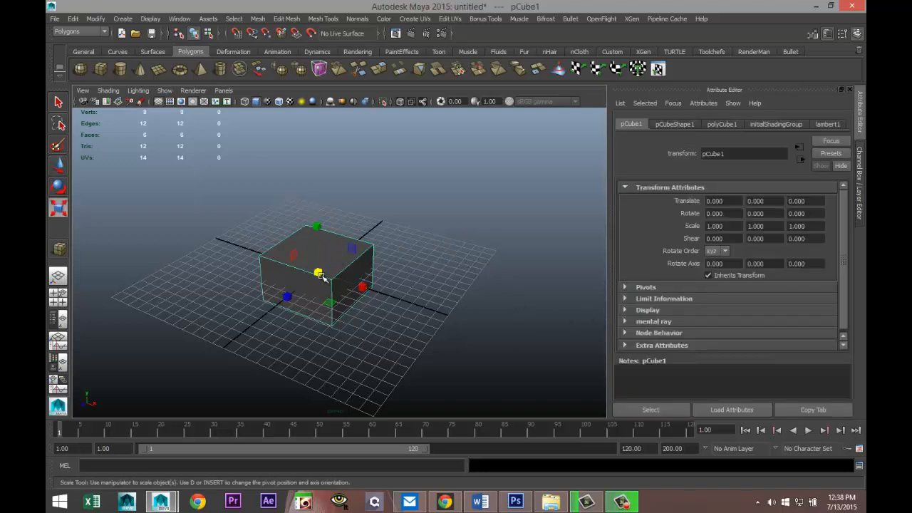
drag(318, 275, 349, 278)
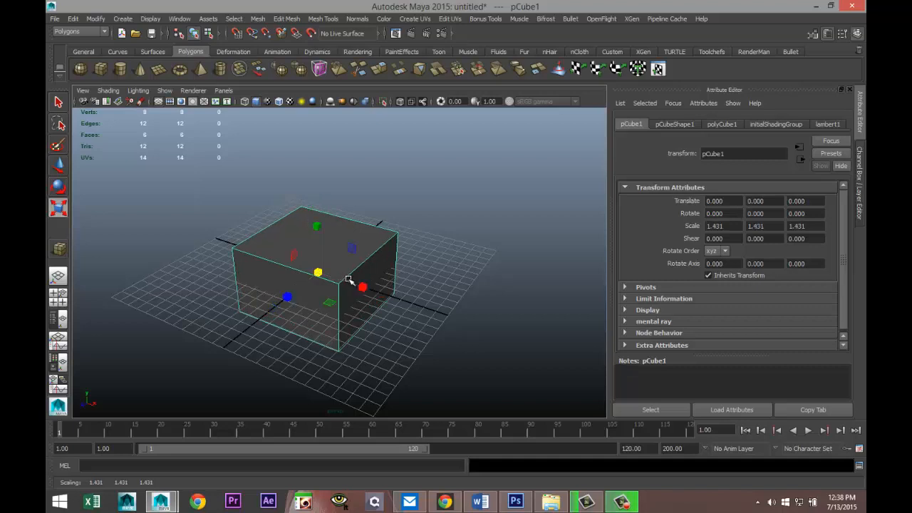
mouse_move(499, 274)
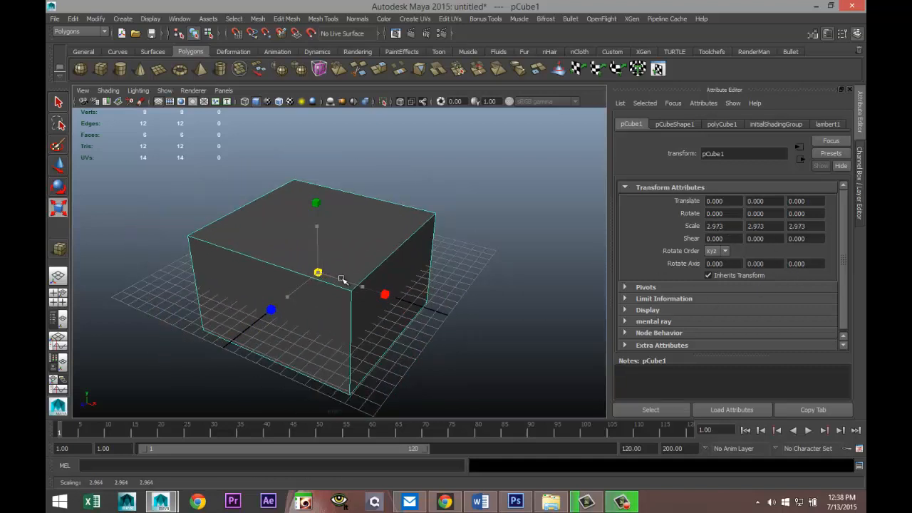
drag(318, 273, 349, 277)
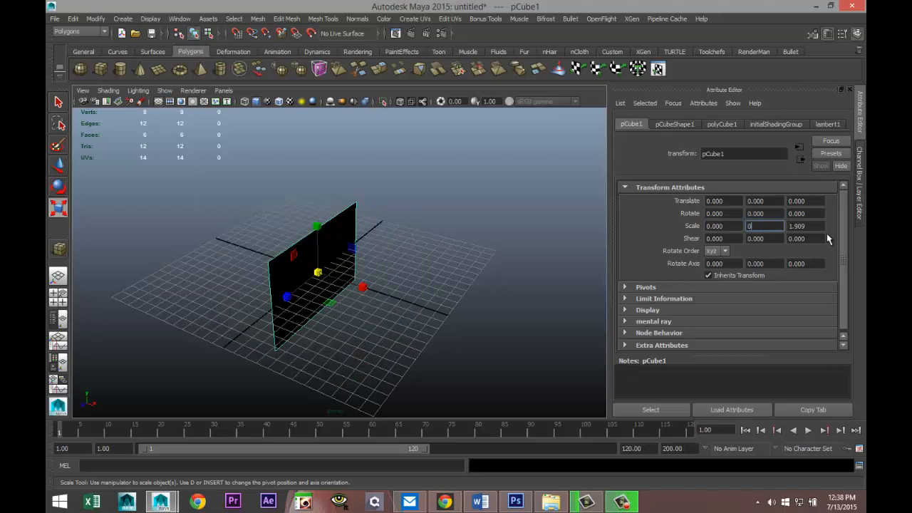
text(0.000)
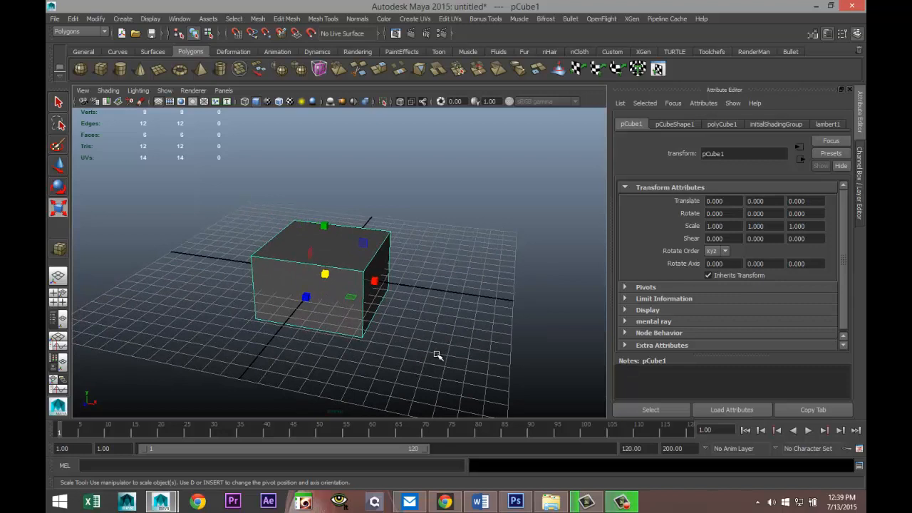
mouse_move(688, 249)
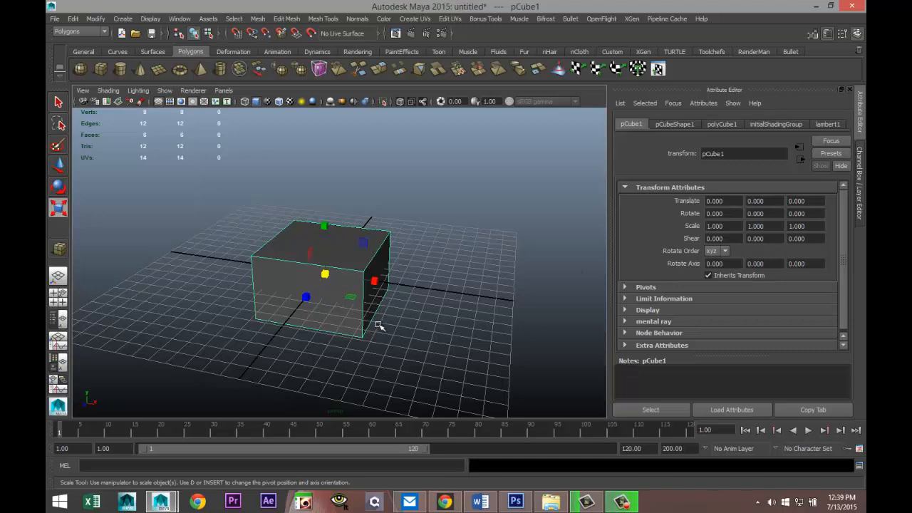
mouse_move(180, 385)
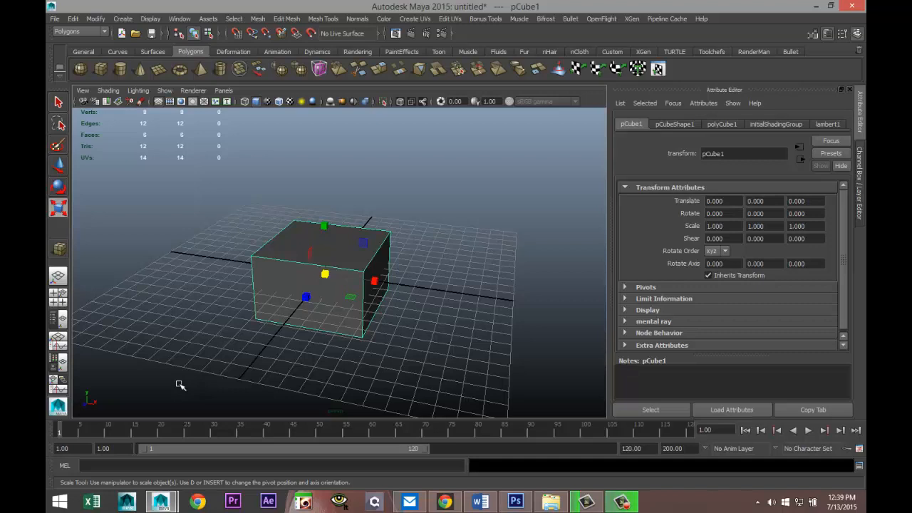
mouse_move(89, 438)
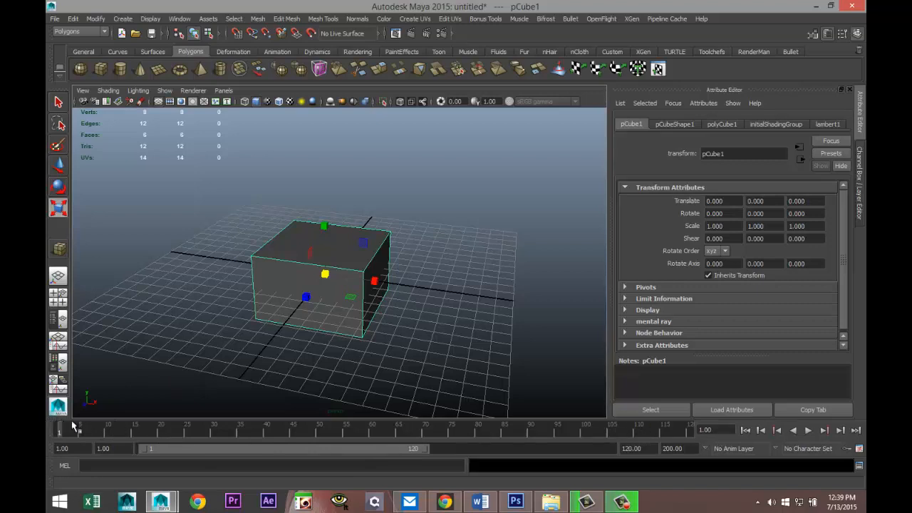
mouse_move(60, 429)
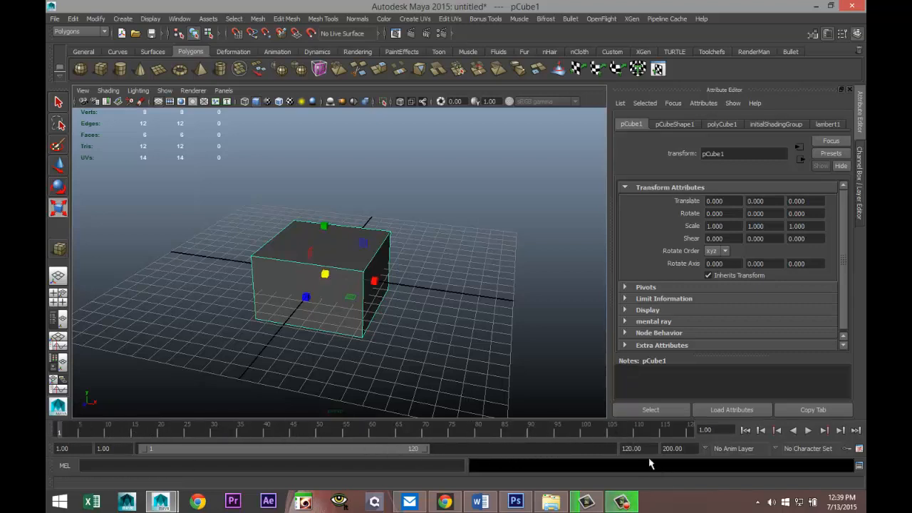
triple_click(632, 448)
text(500)
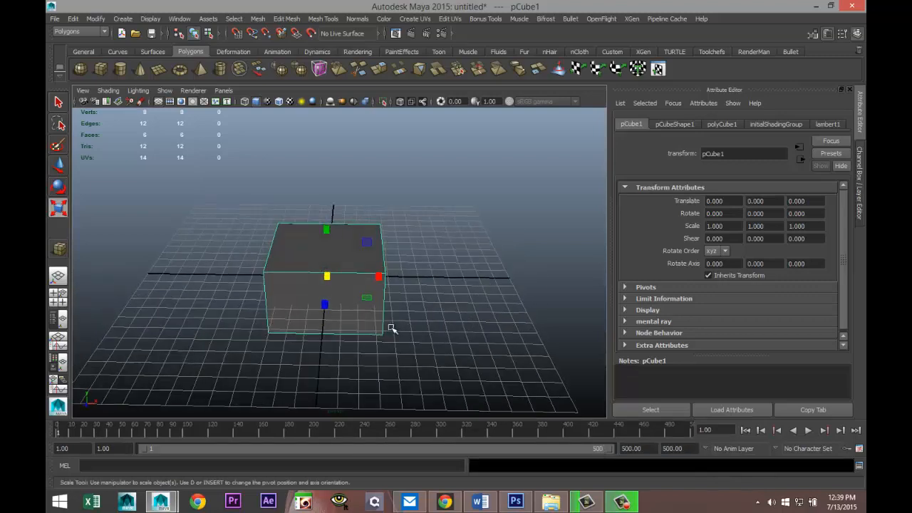
drag(384, 332, 377, 331)
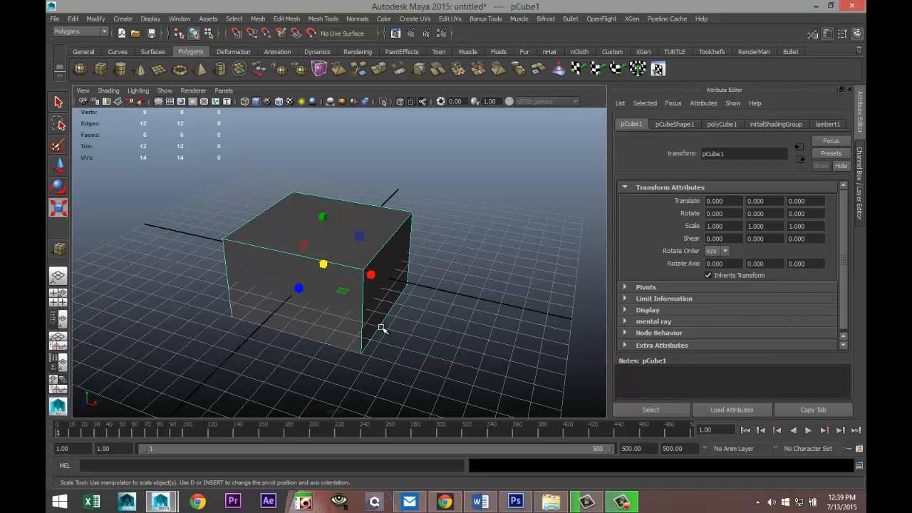
mouse_move(386, 298)
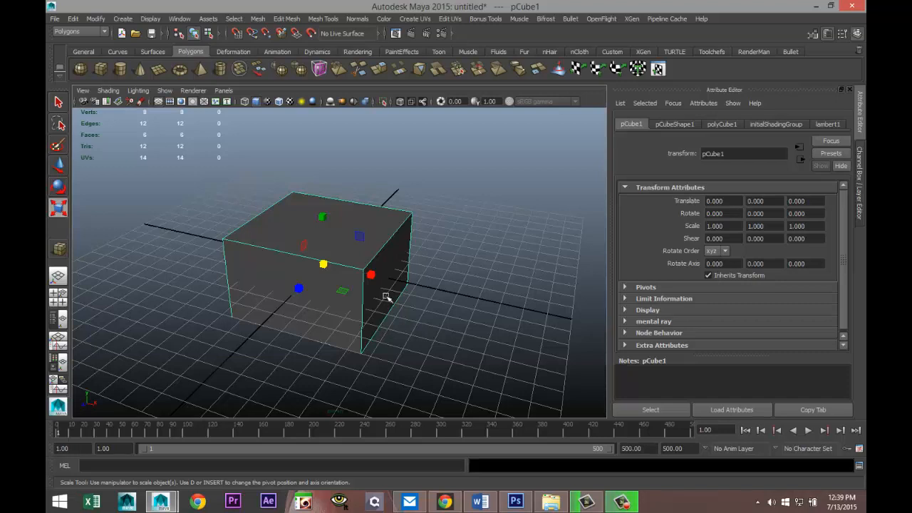
drag(385, 300, 418, 382)
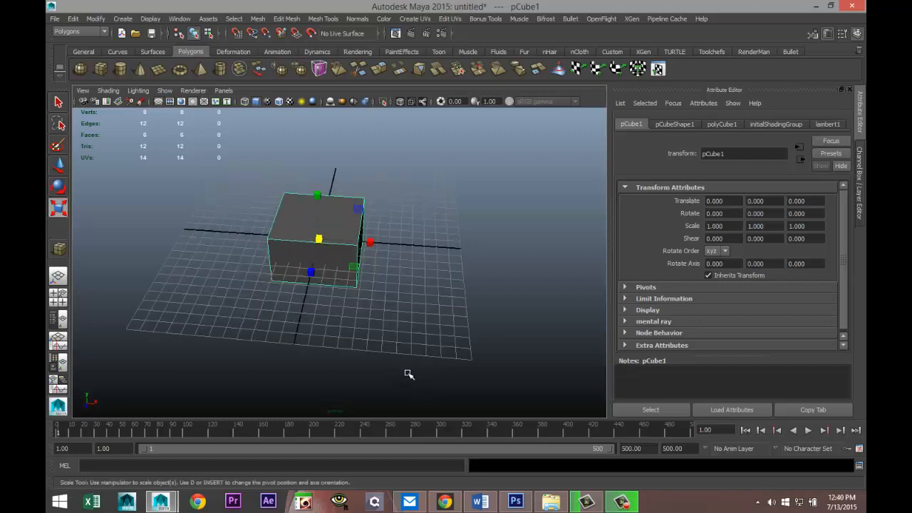
drag(410, 374, 398, 371)
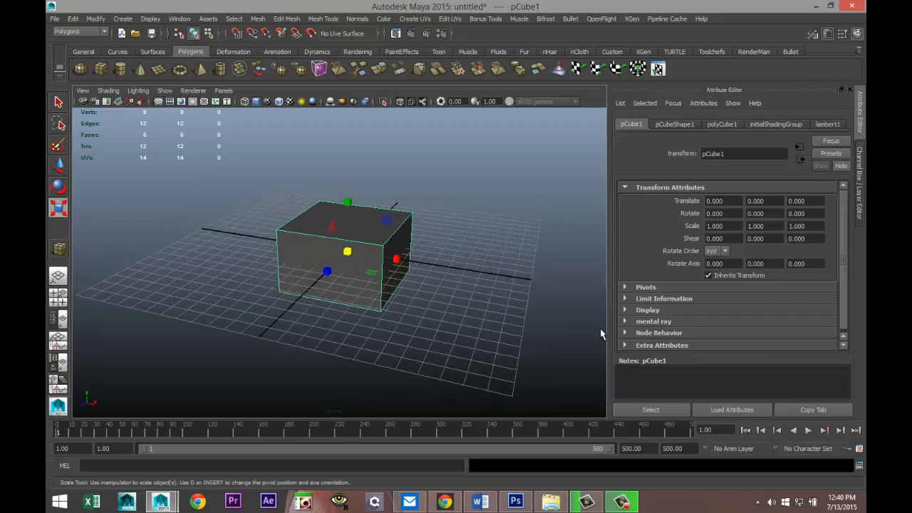
mouse_move(657, 214)
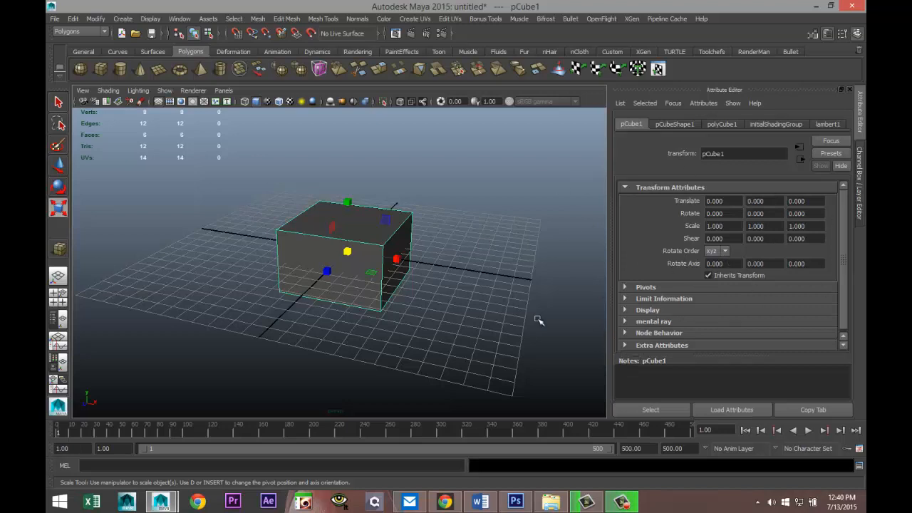
mouse_move(106, 354)
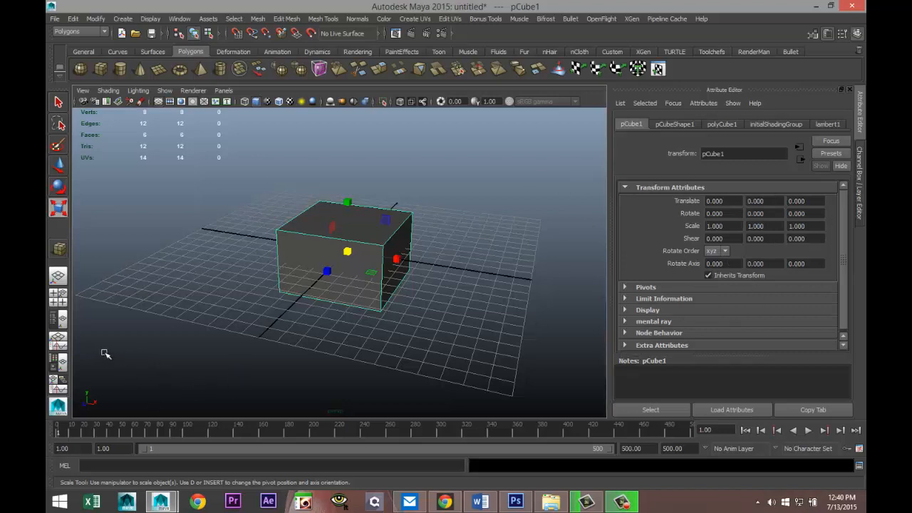
mouse_move(208, 343)
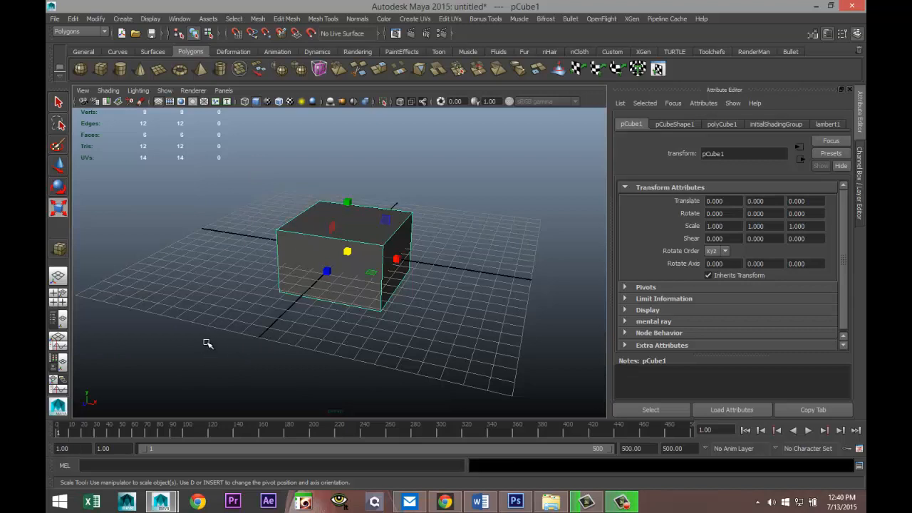
mouse_move(52, 437)
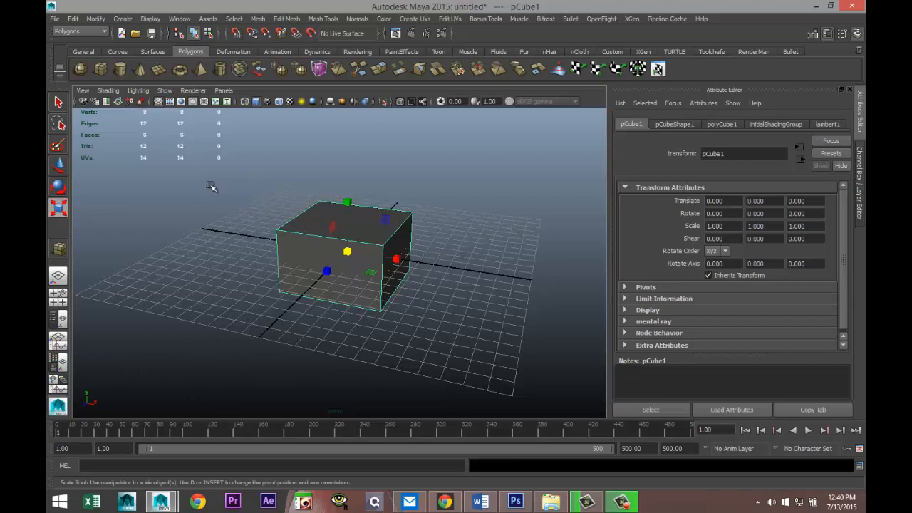
mouse_move(187, 241)
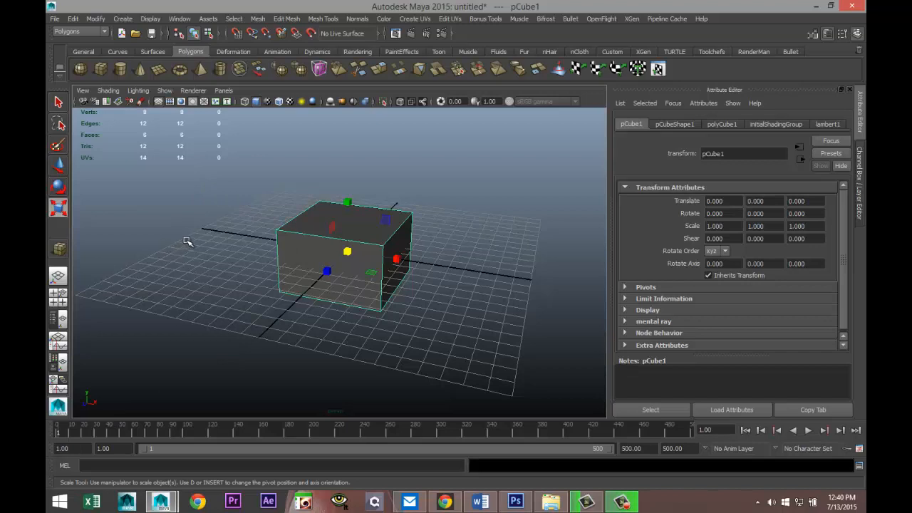
Step: Key pCube1's translate, rotate and scale at frame 1 (S) and pull the view back
click(62, 432)
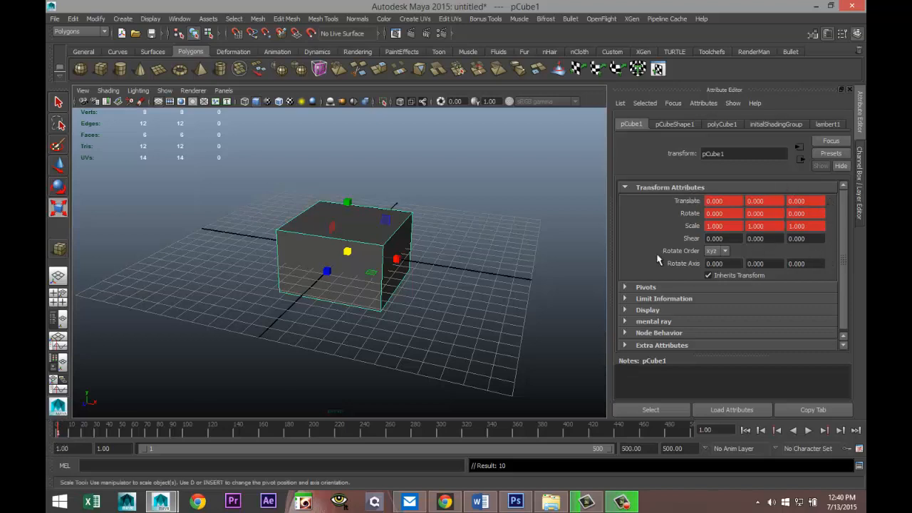
mouse_move(829, 230)
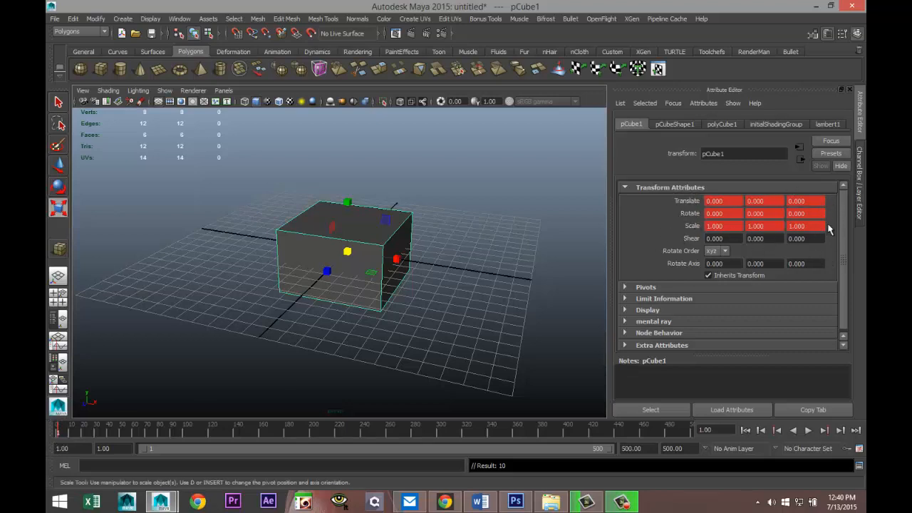
mouse_move(786, 188)
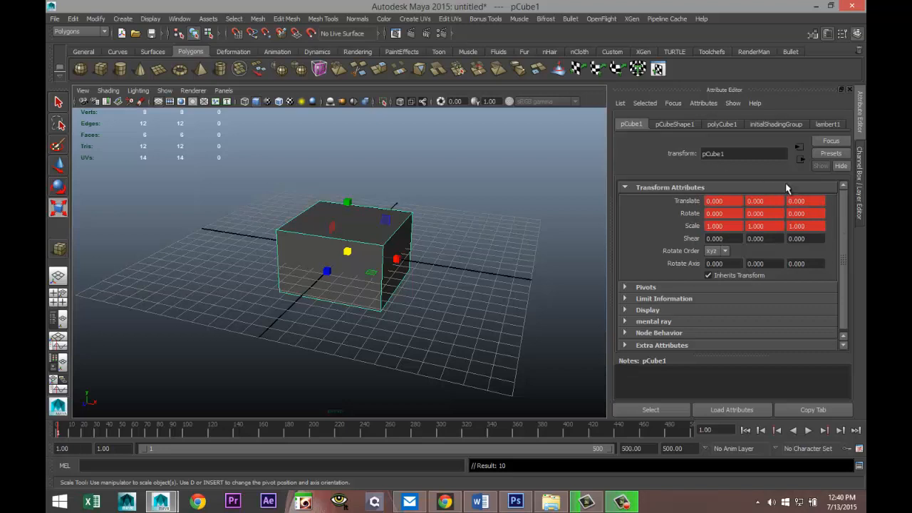
drag(342, 257, 394, 337)
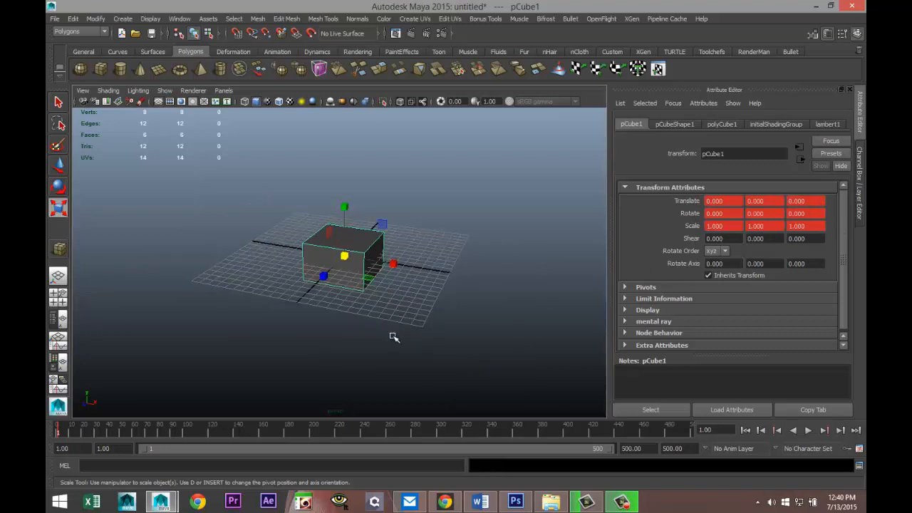
drag(394, 337, 294, 352)
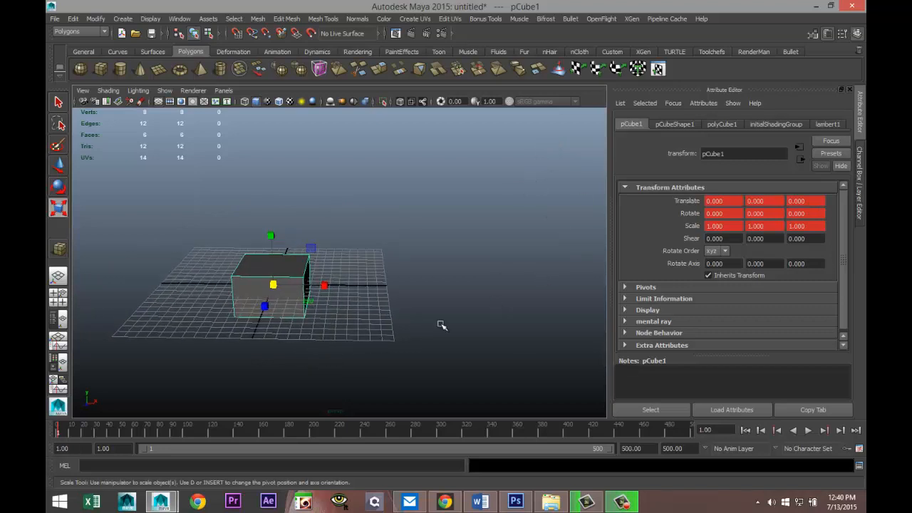
mouse_move(406, 366)
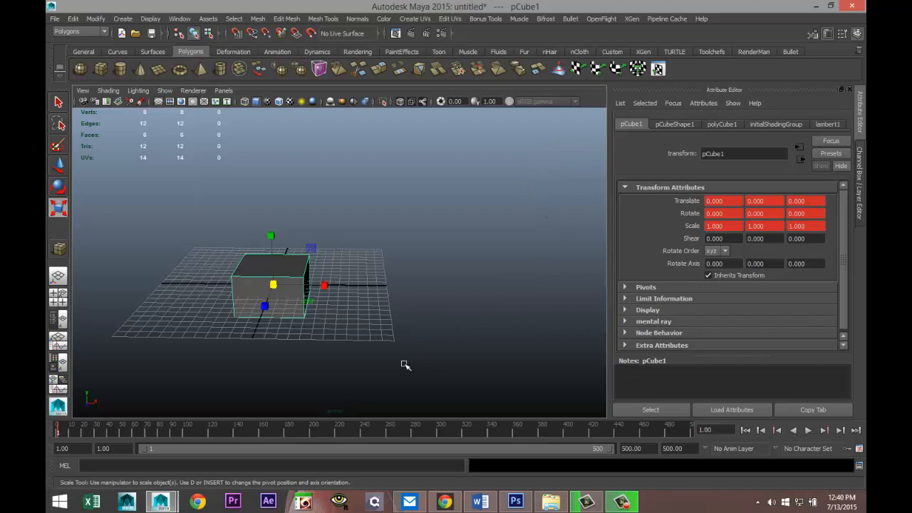
mouse_move(284, 408)
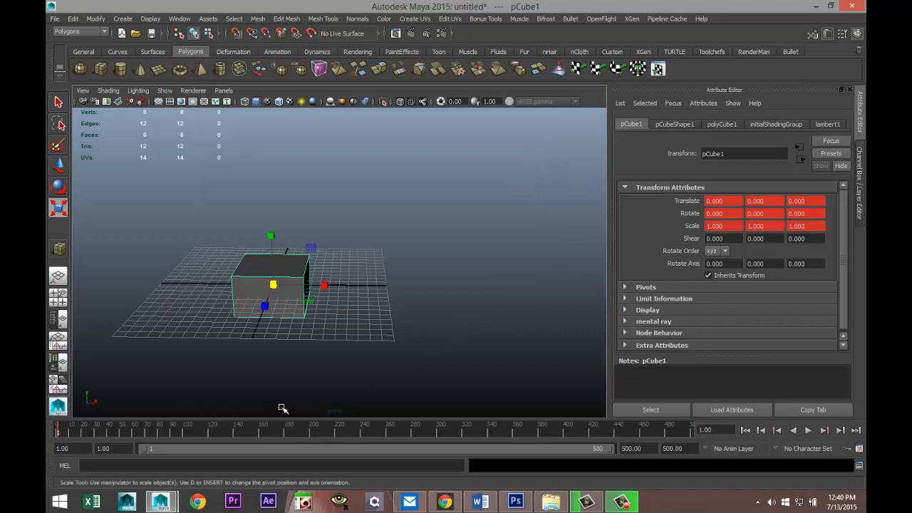
mouse_move(295, 396)
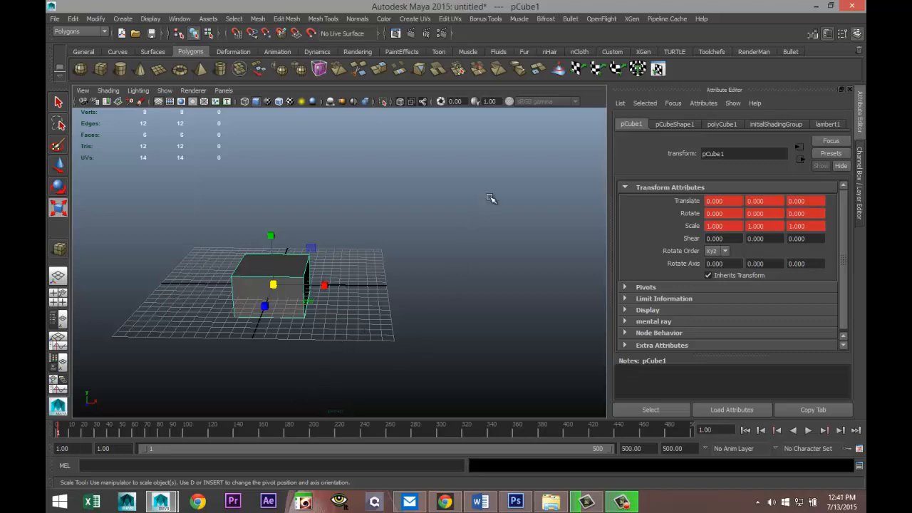
mouse_move(503, 379)
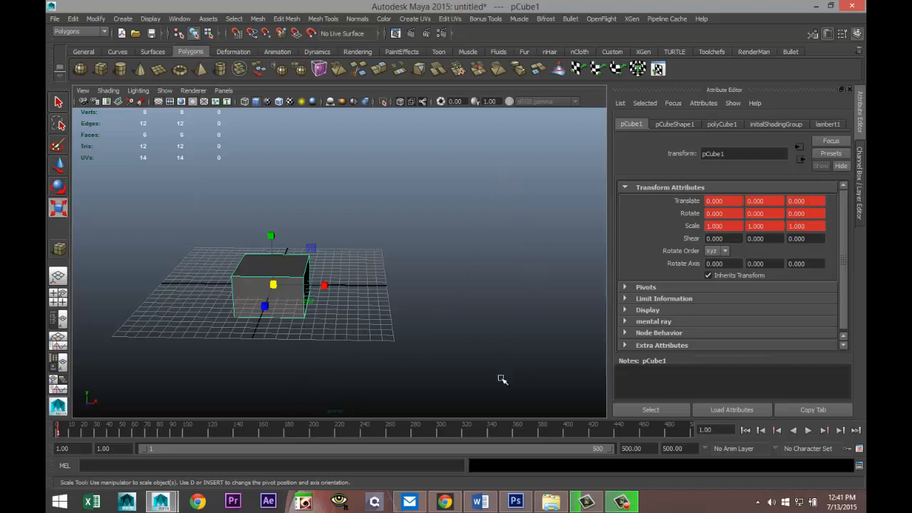
mouse_move(362, 454)
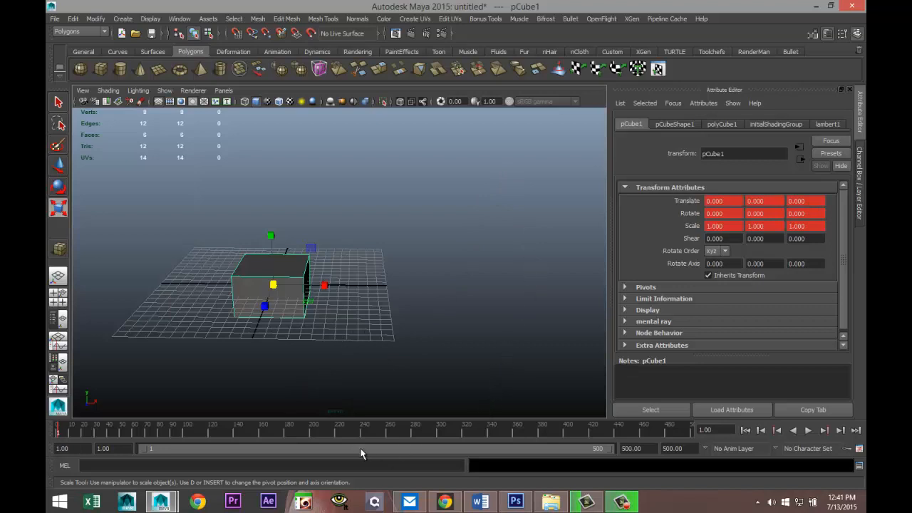
mouse_move(364, 442)
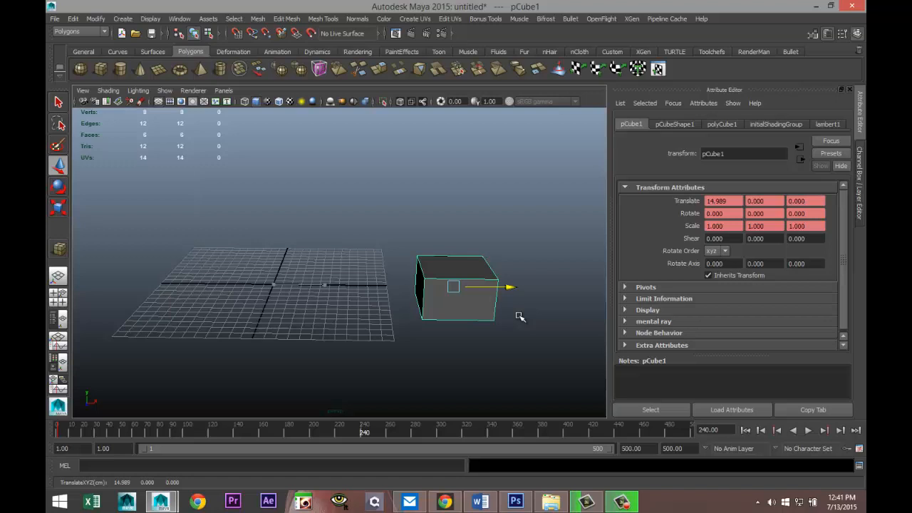
Step: At frame 240 move pCube1 right and up, tilt it on all axes and scale it to about 1.94
drag(509, 287, 577, 287)
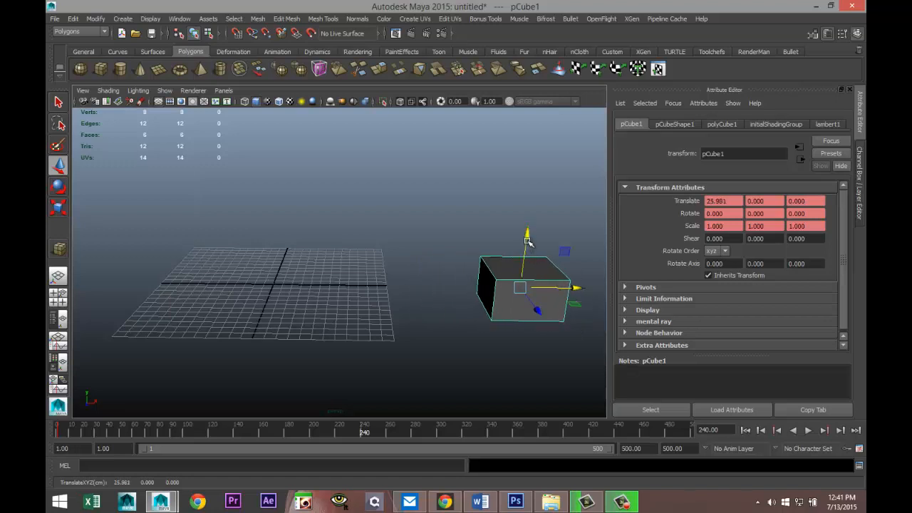
drag(526, 239, 545, 153)
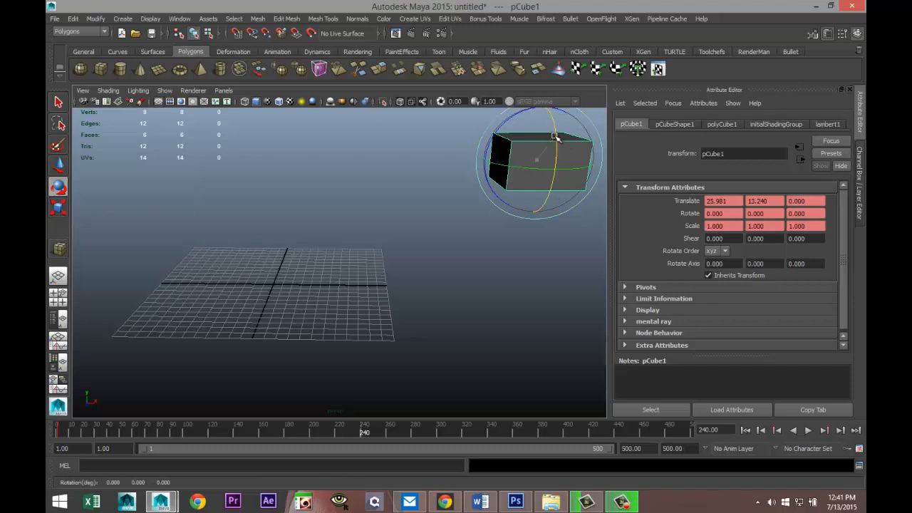
drag(556, 136, 495, 186)
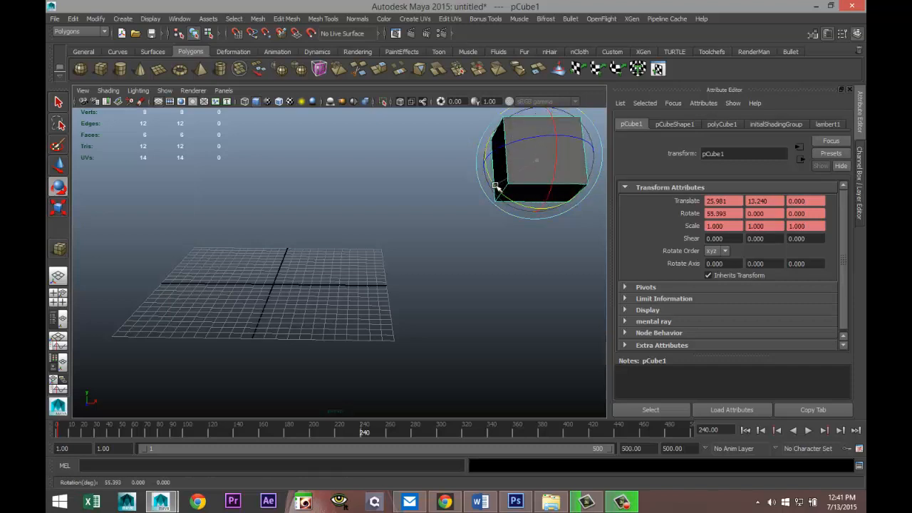
drag(499, 186, 541, 221)
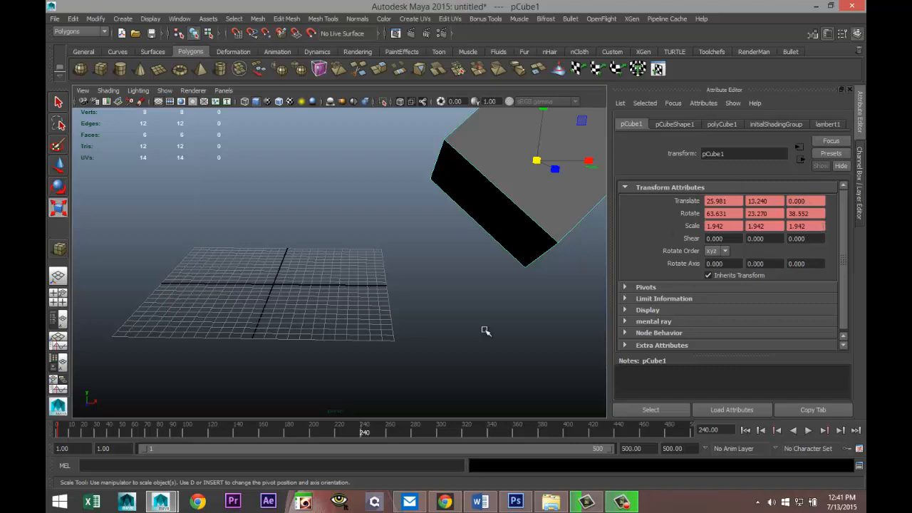
mouse_move(417, 401)
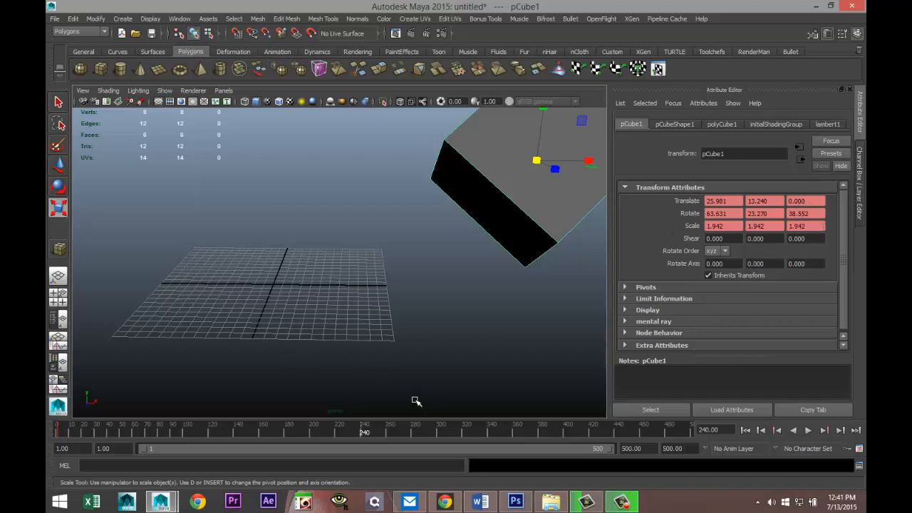
mouse_move(424, 376)
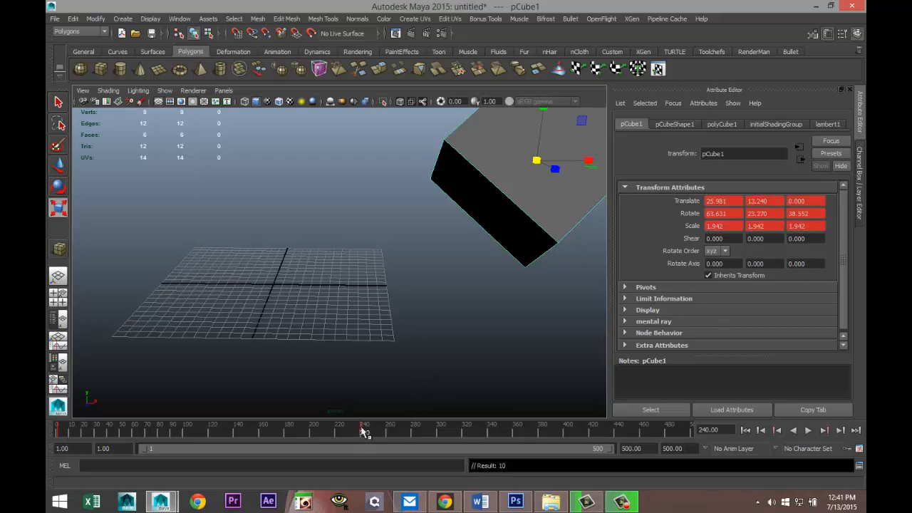
mouse_move(417, 438)
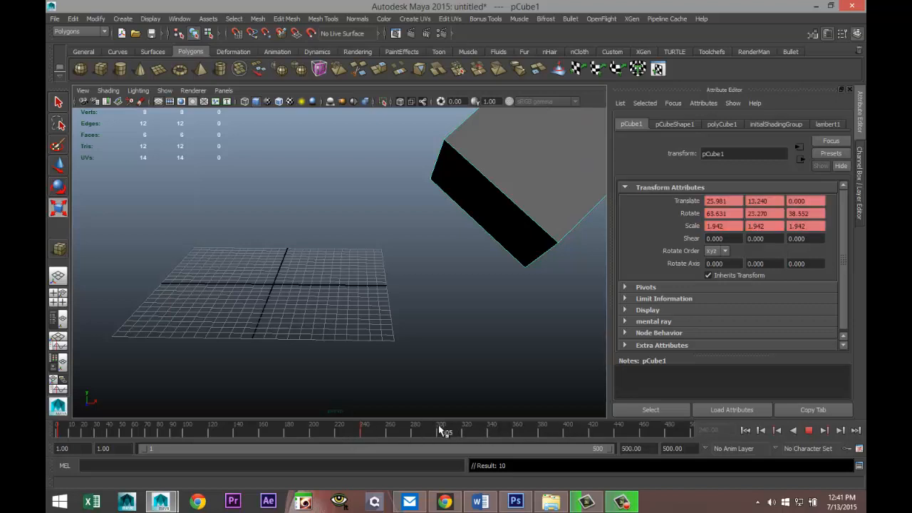
Step: Scrub the time slider back and forth to preview pCube1's keyed move, turn and growth
drag(441, 430, 317, 430)
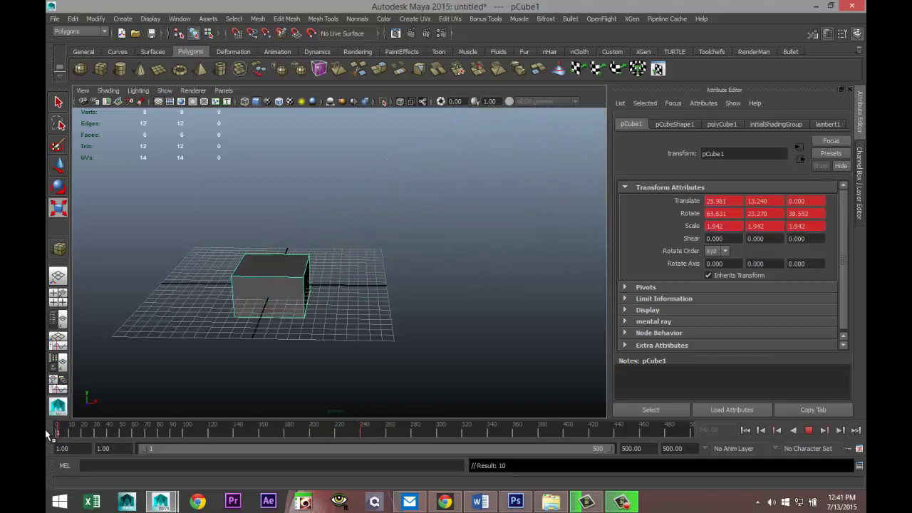
drag(57, 435, 212, 435)
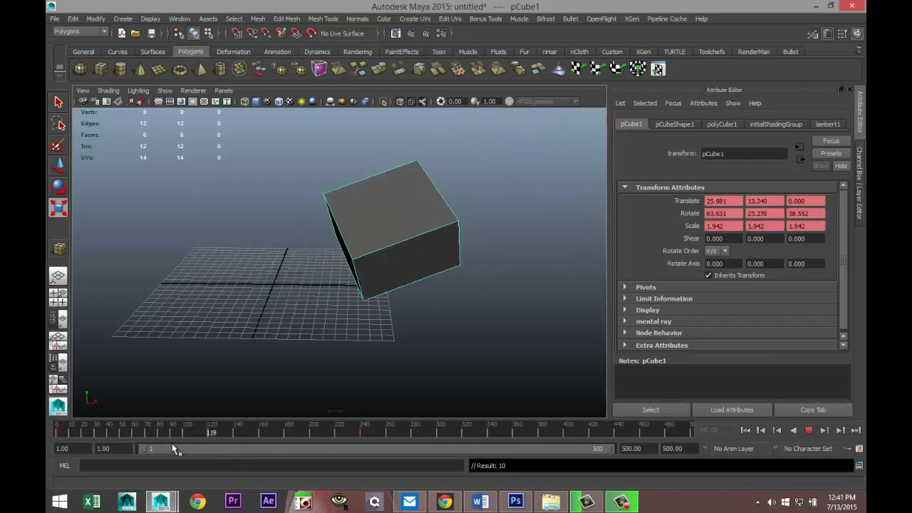
drag(212, 433, 150, 432)
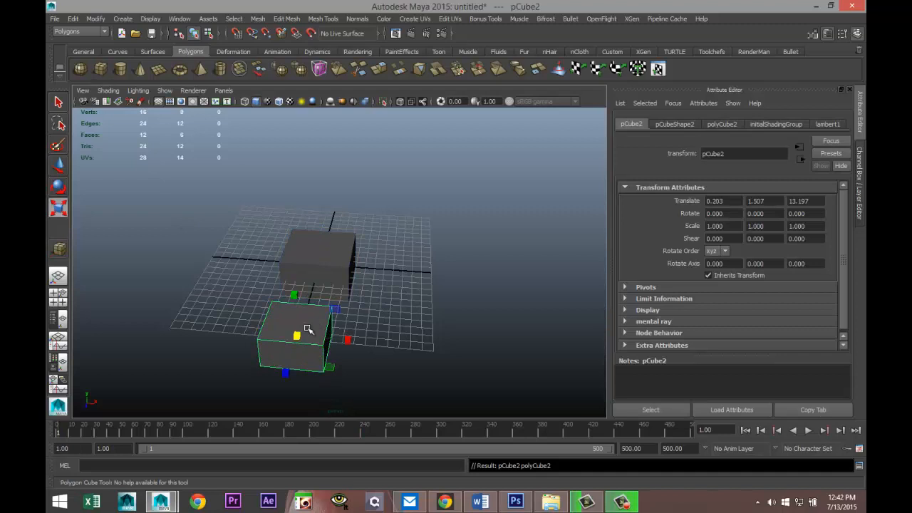
Step: Set a key on the second cube's Translate X channel at frame 1 via Set Key
key(r)
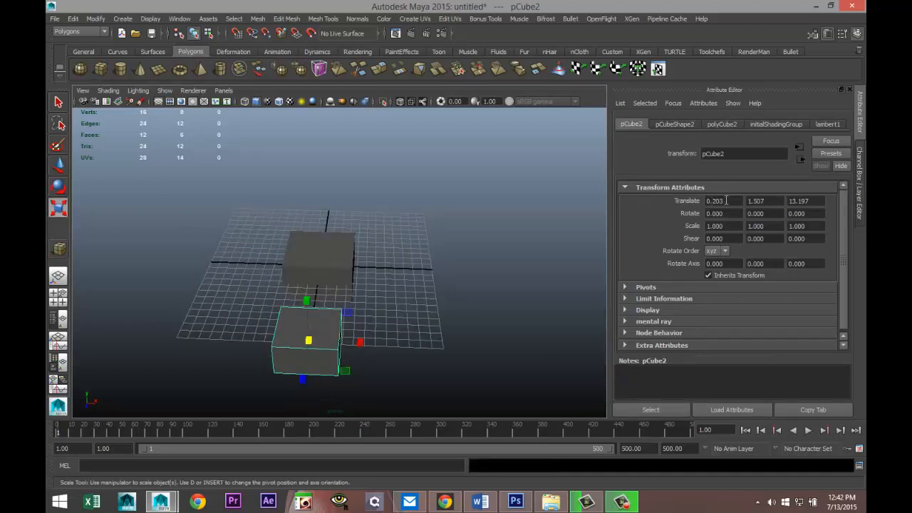
right_click(720, 200)
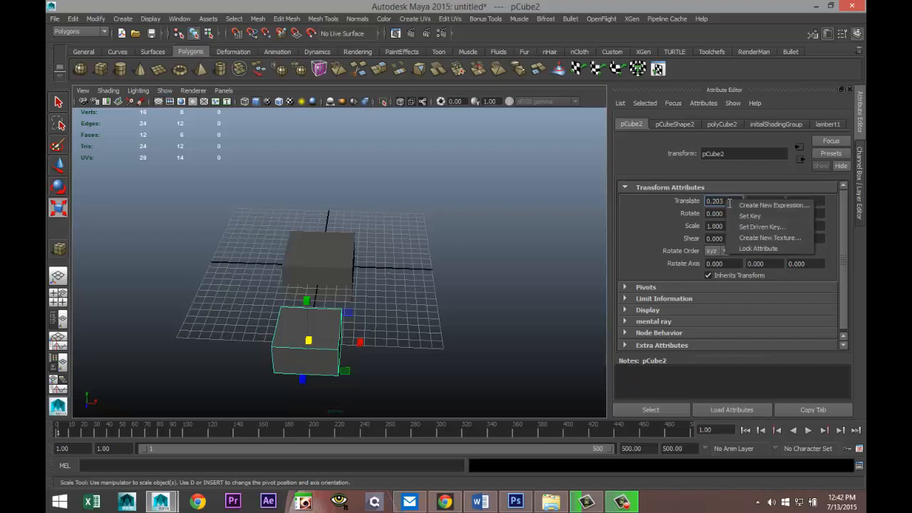
mouse_move(750, 215)
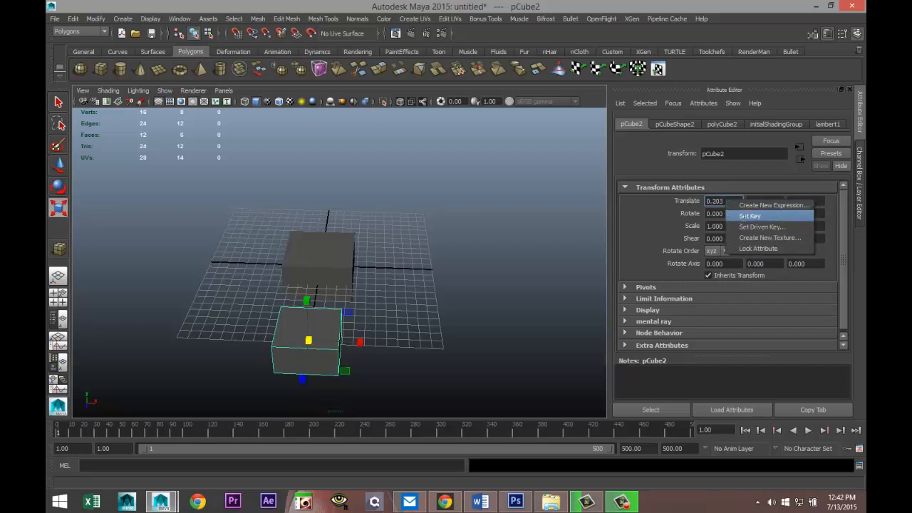
click(748, 215)
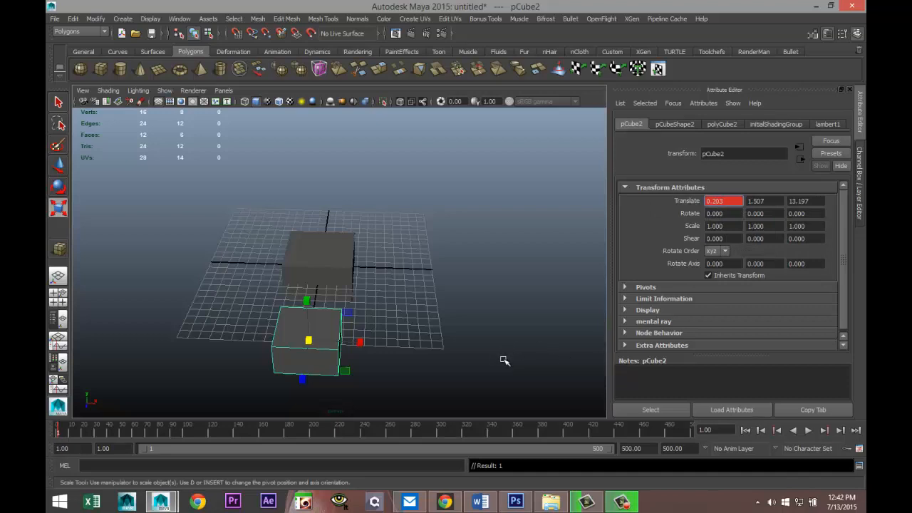
mouse_move(526, 394)
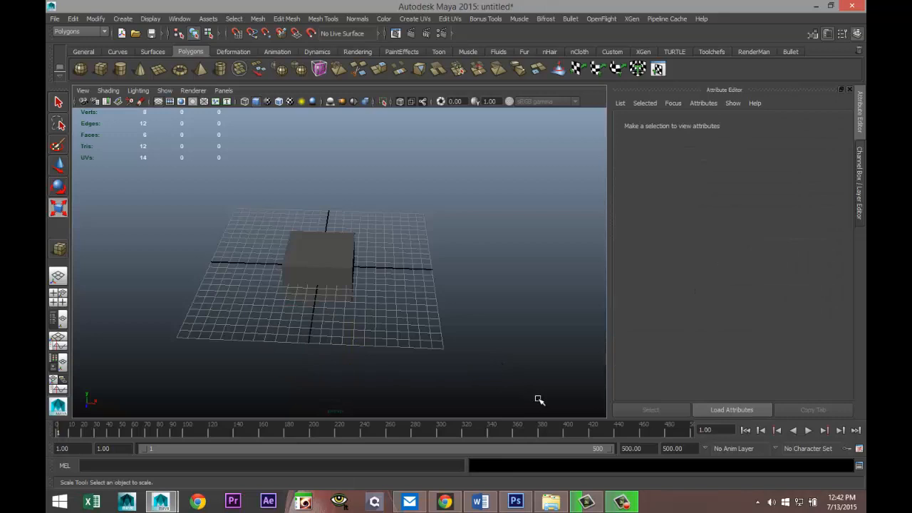
Step: Delete pCube2 and reselect the original pCube1 at the grid centre
drag(539, 399, 452, 343)
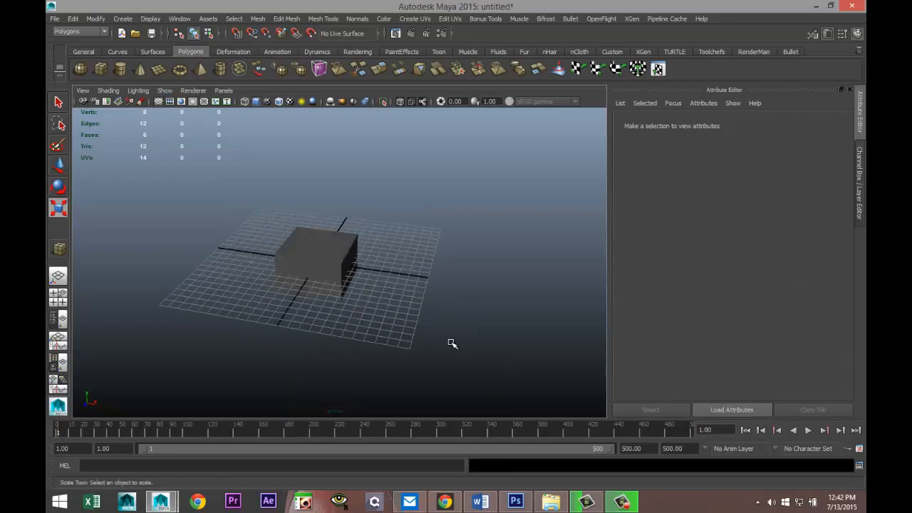
click(321, 264)
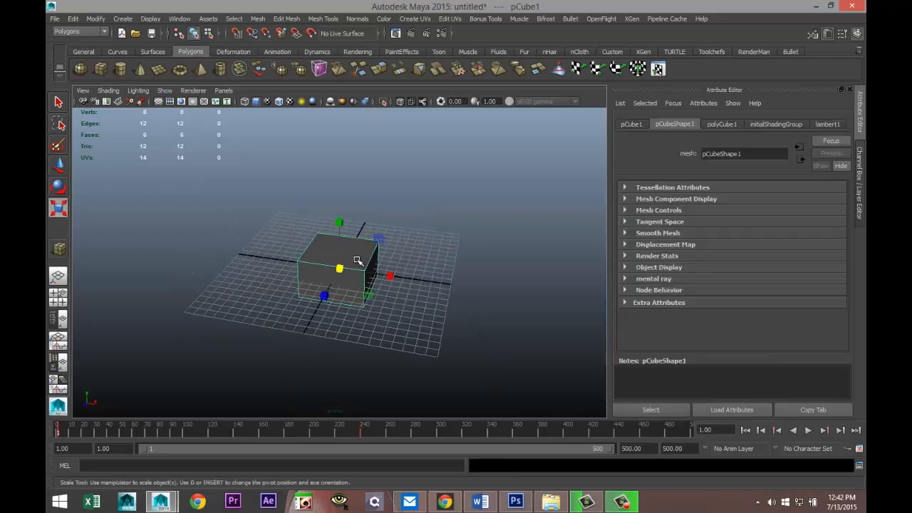
mouse_move(344, 315)
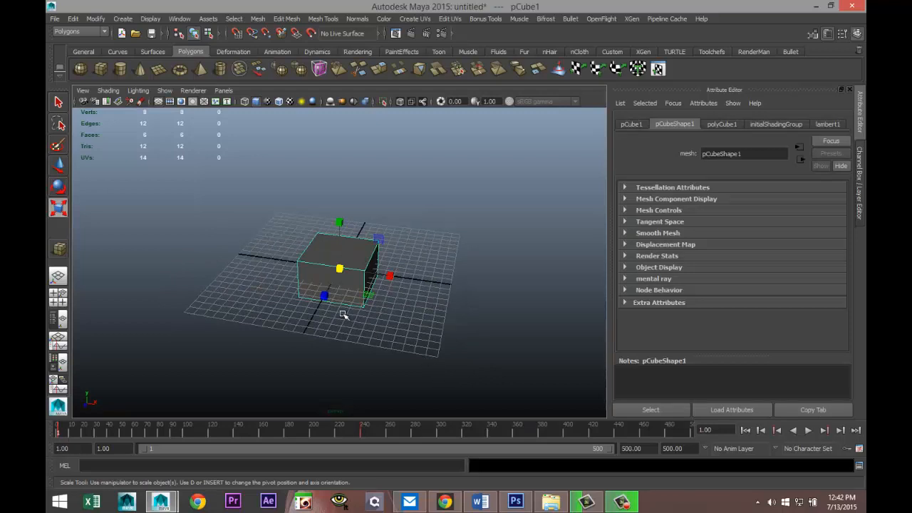
mouse_move(443, 426)
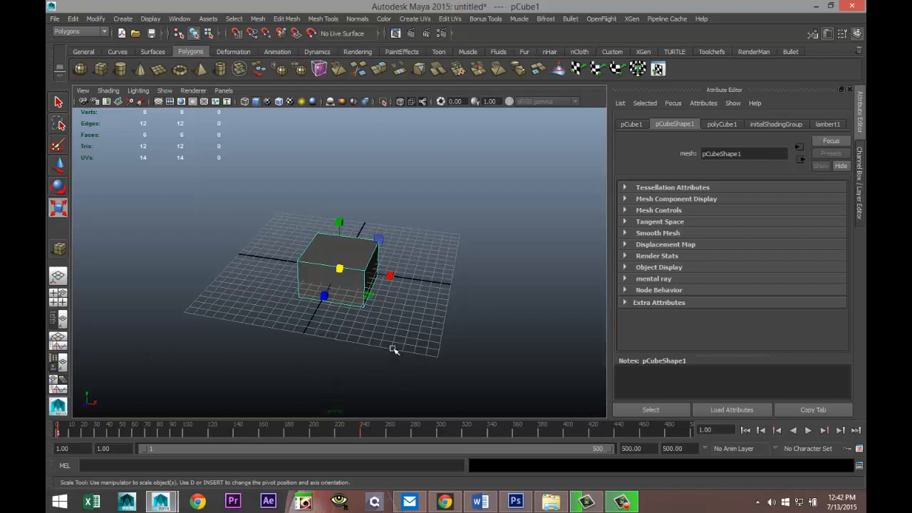
mouse_move(99, 68)
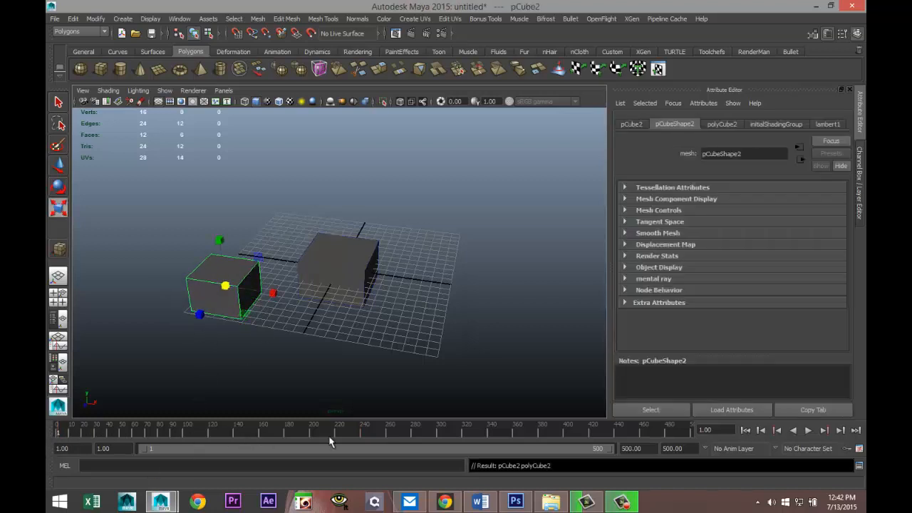
Step: Create a fresh pCube2 left of pCube1 and key all its channels at frame 1
click(342, 264)
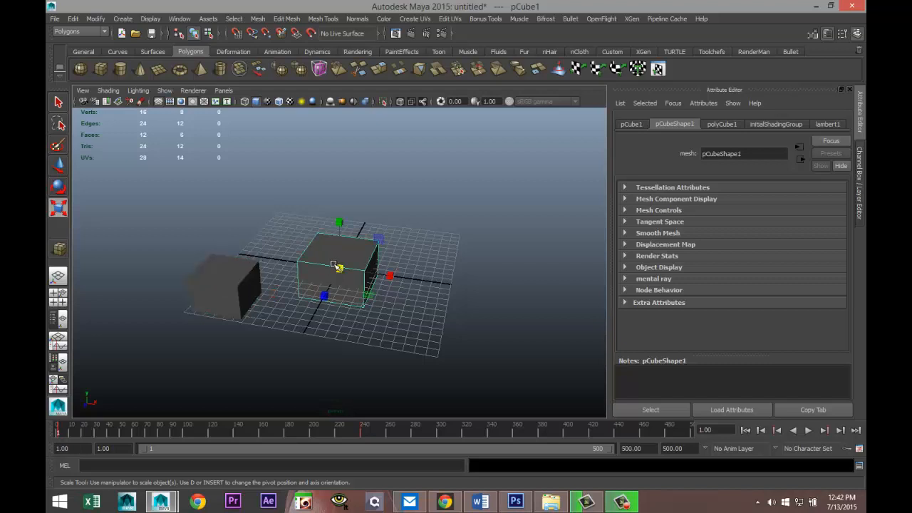
click(224, 285)
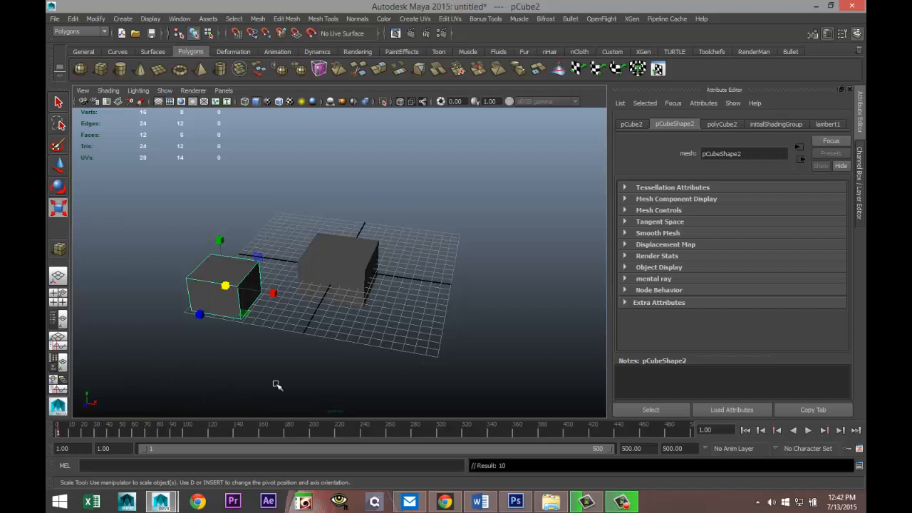
mouse_move(211, 337)
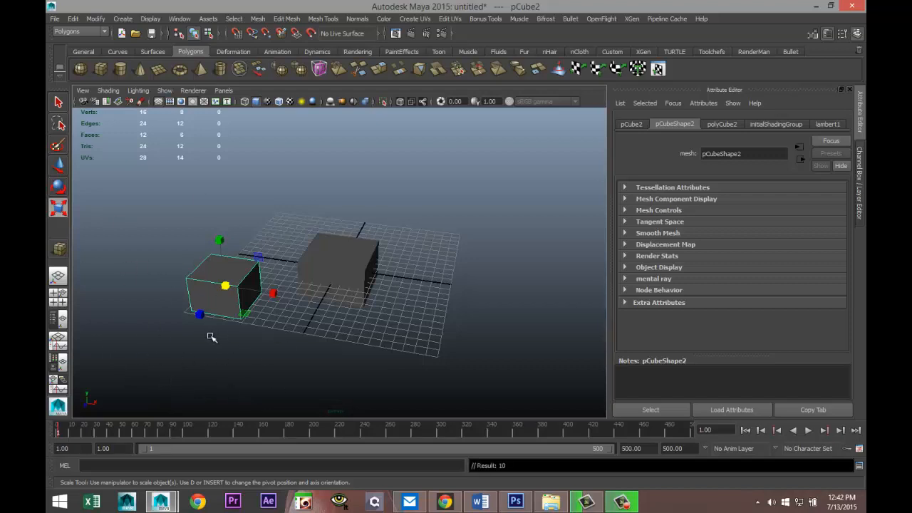
mouse_move(316, 449)
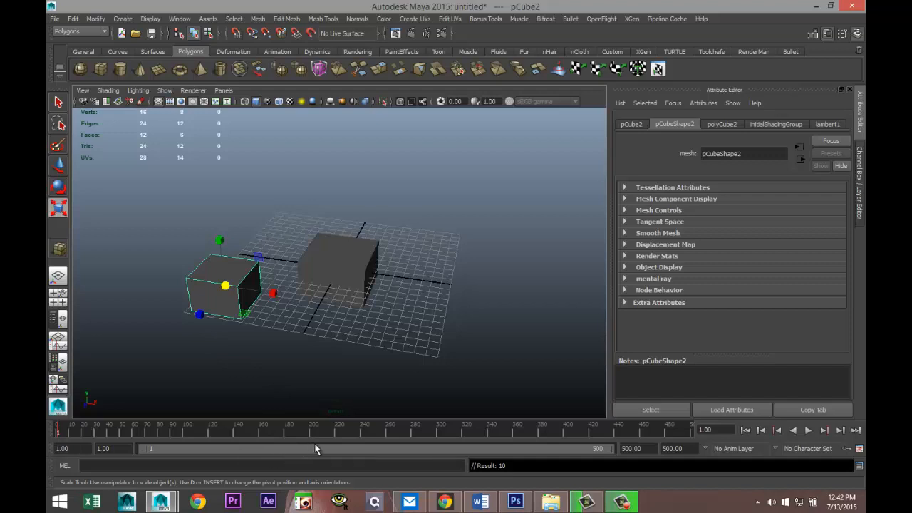
mouse_move(363, 440)
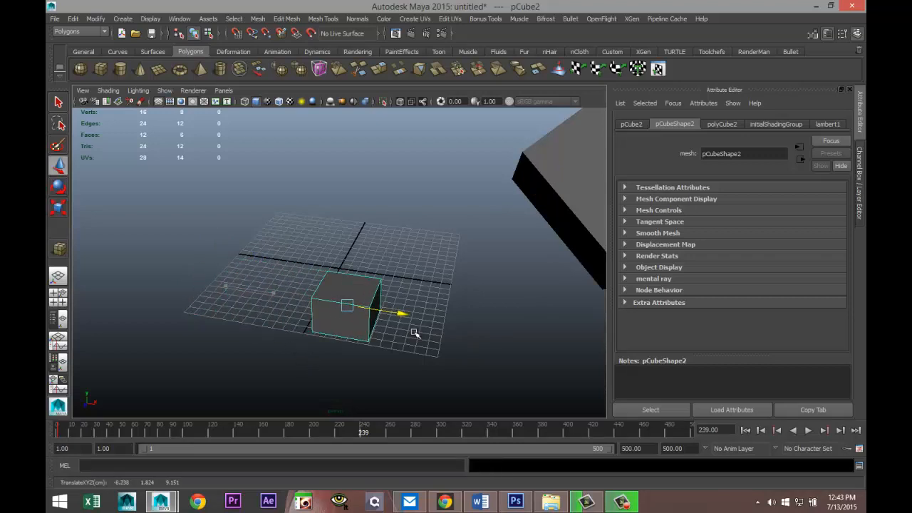
Step: At frame 239 move pCube2 back-right and up, tilt it, scale it to about 2.07, key it and play back
drag(345, 306, 431, 257)
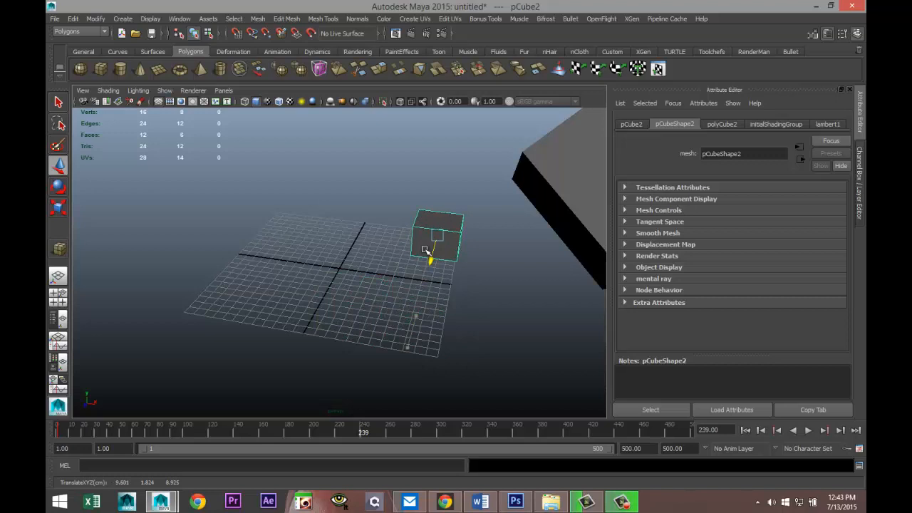
key(e)
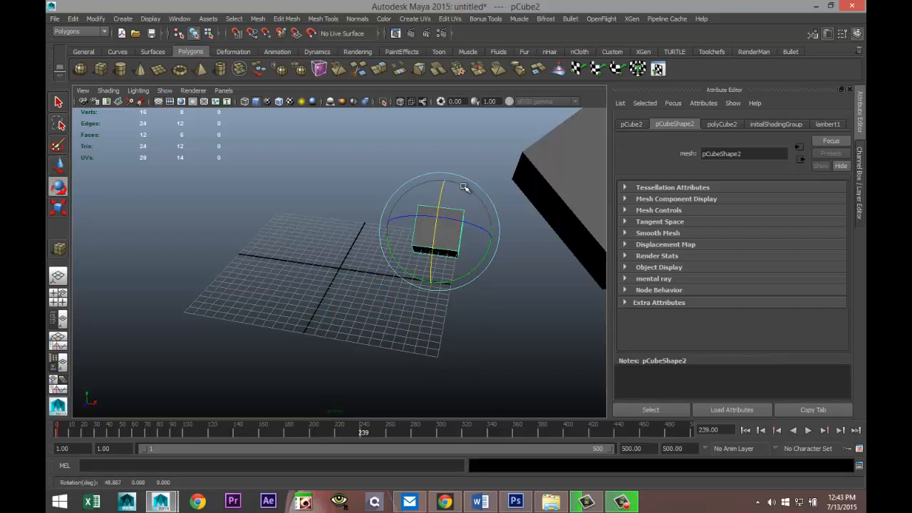
drag(463, 187, 469, 253)
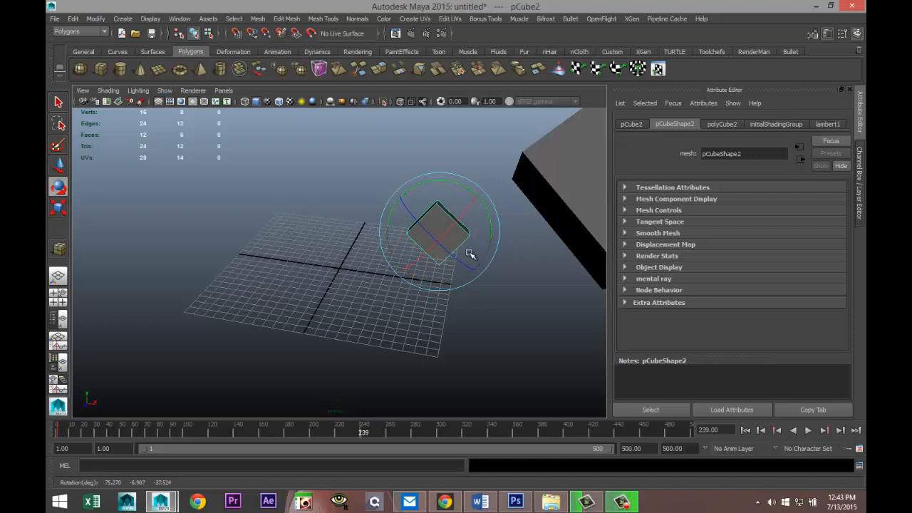
click(59, 207)
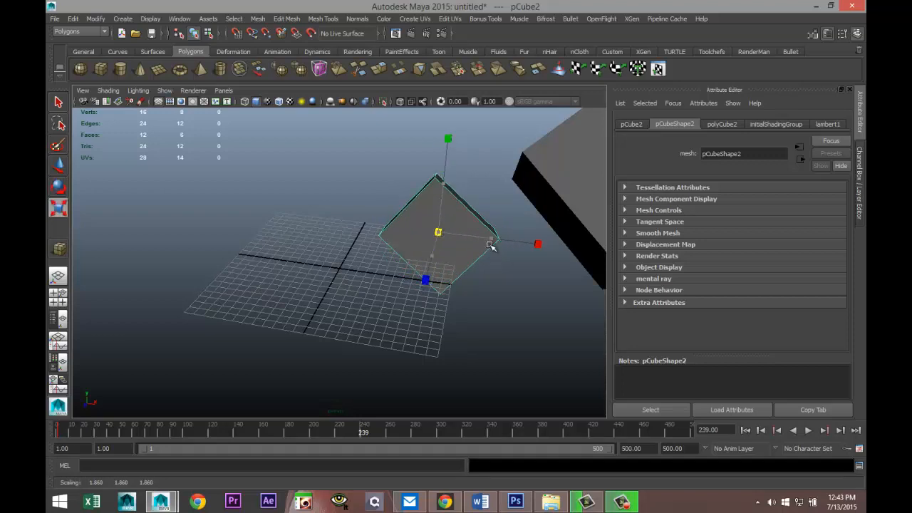
drag(492, 245, 516, 393)
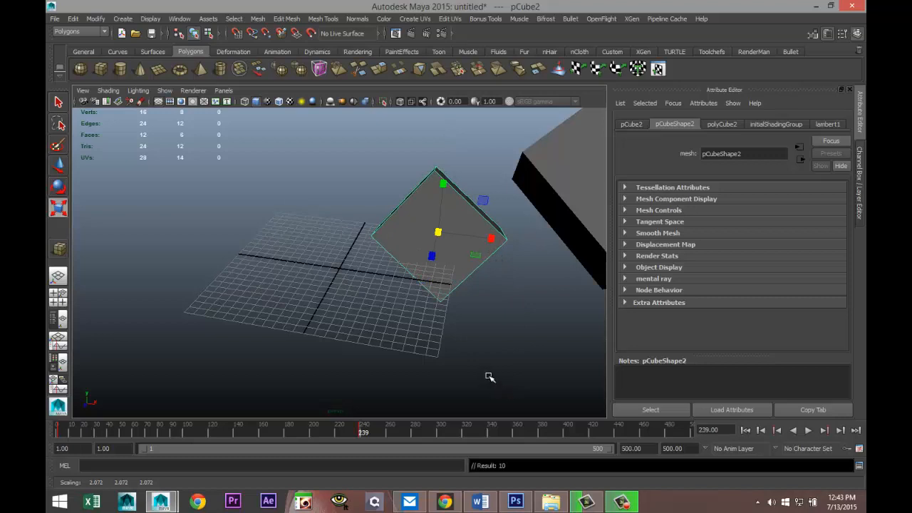
mouse_move(556, 440)
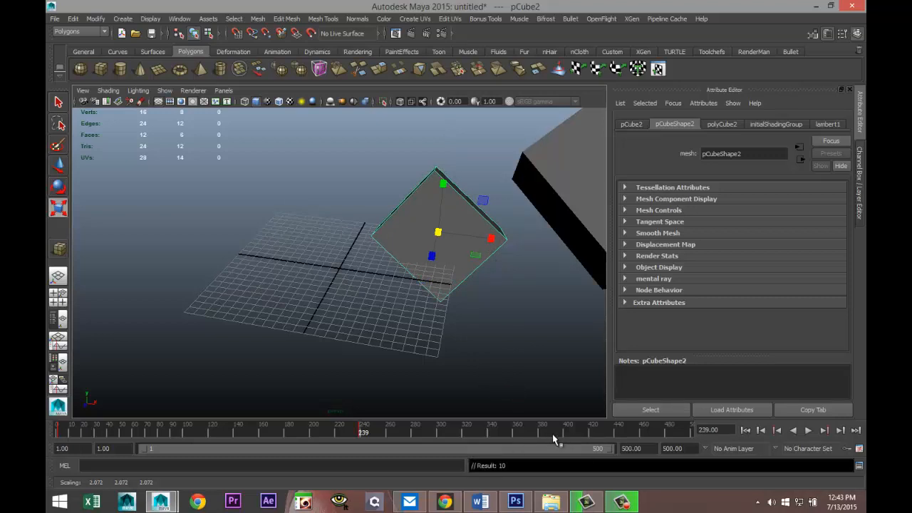
click(808, 430)
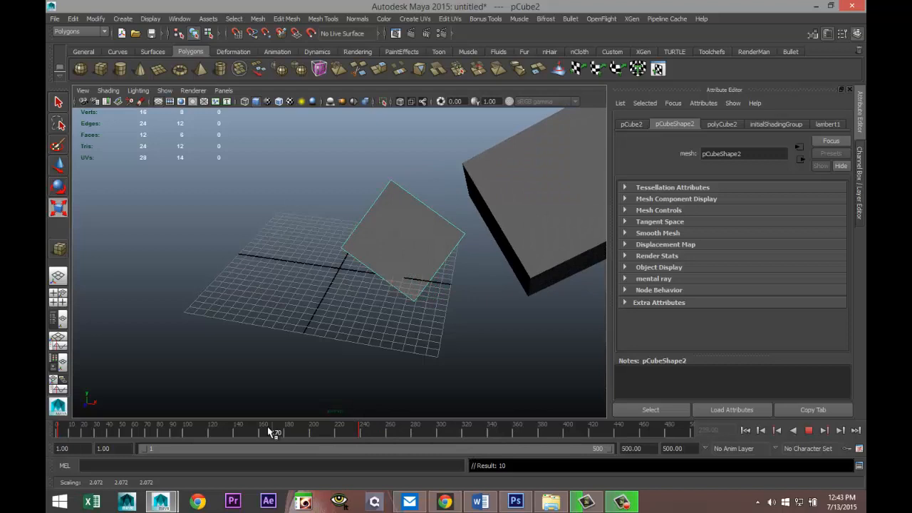